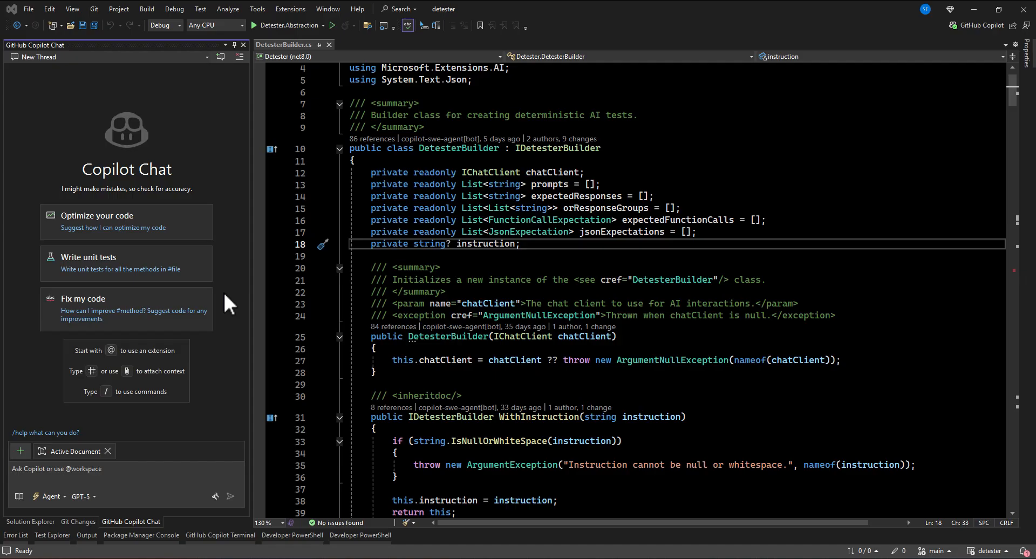
mouse_move(355, 284)
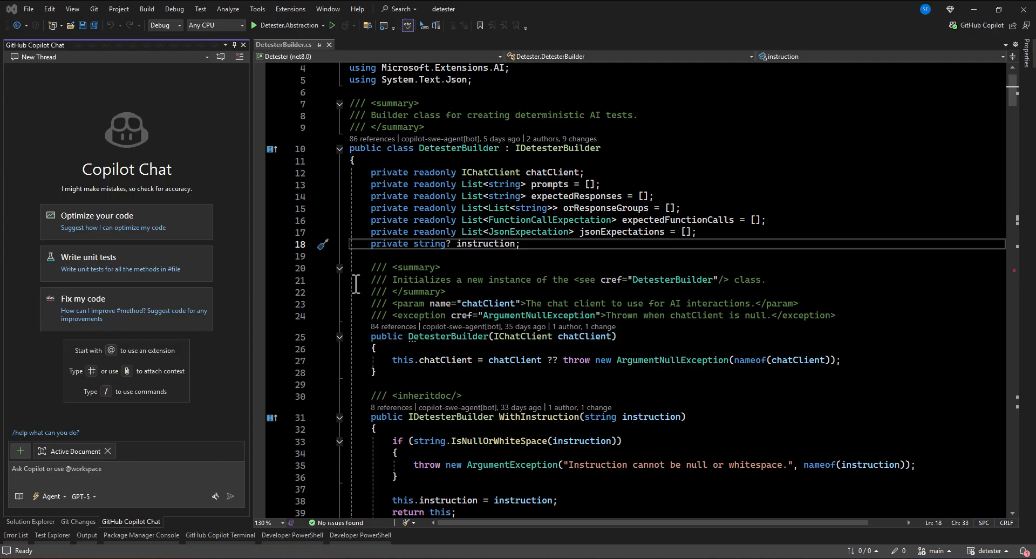
mouse_move(330, 276)
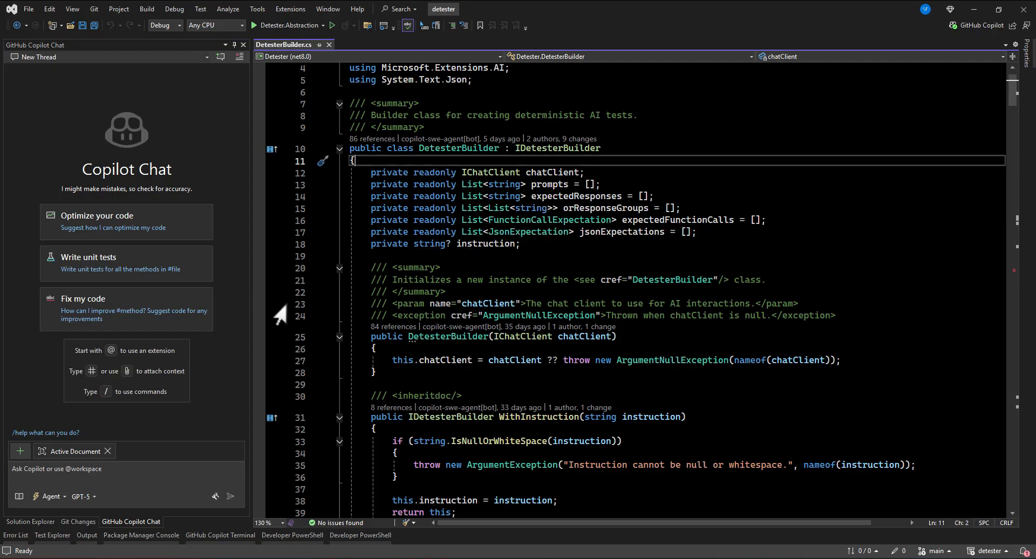
mouse_move(611, 189)
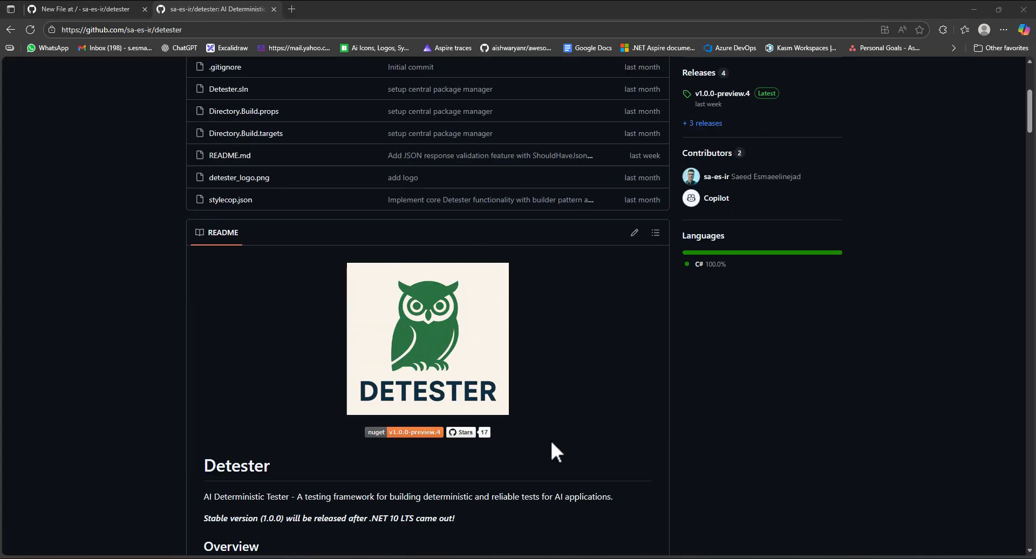
mouse_move(600, 455)
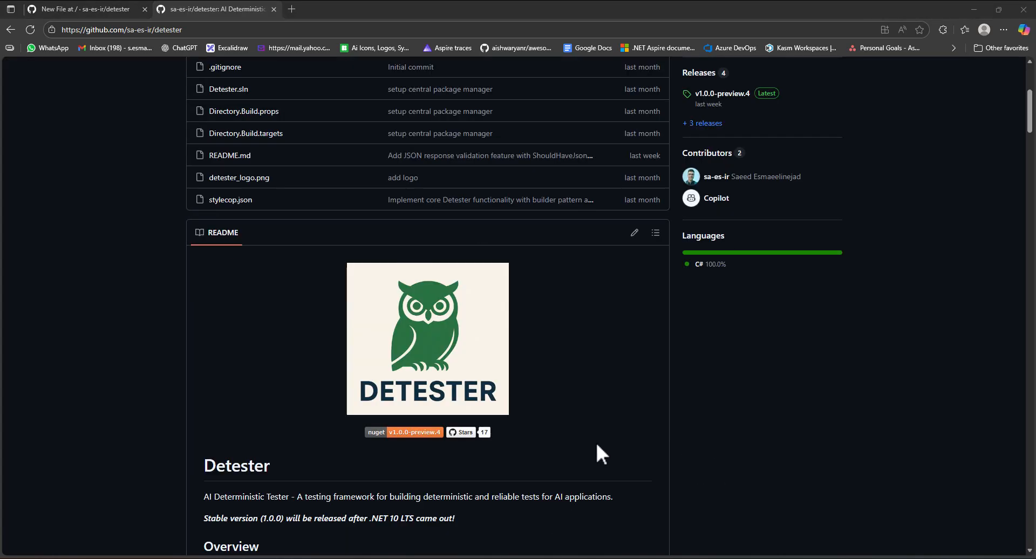
Step: Begin attaching a workspace prompt to Copilot Chat via Add attachment > Prompts > Workspace prompts
scroll("down", 3)
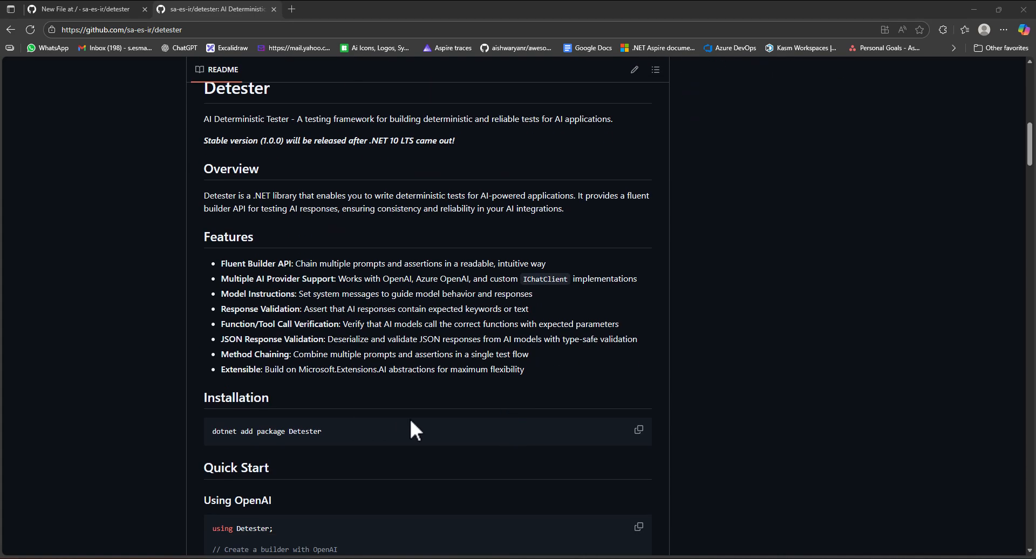
scroll("down", 3)
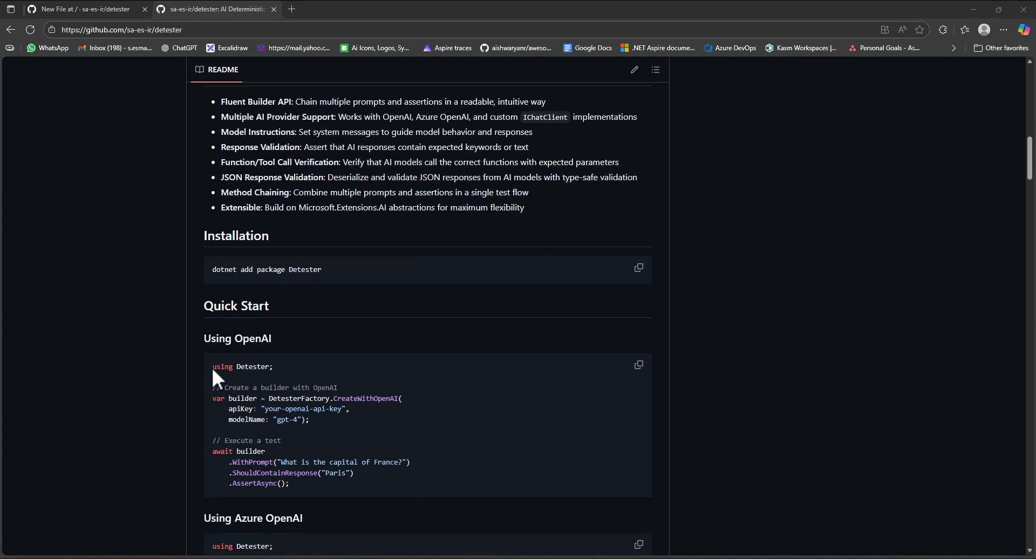
mouse_move(461, 448)
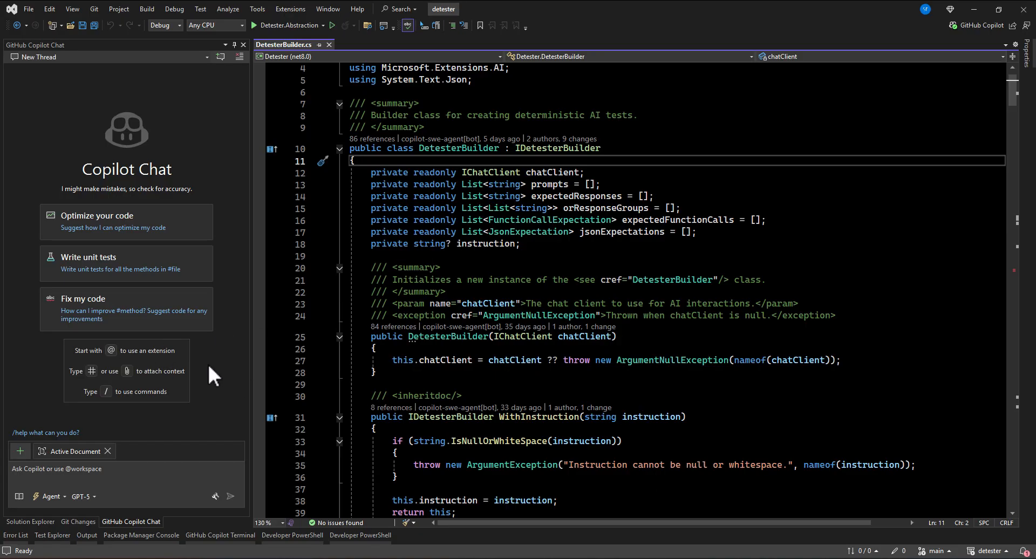
mouse_move(65, 476)
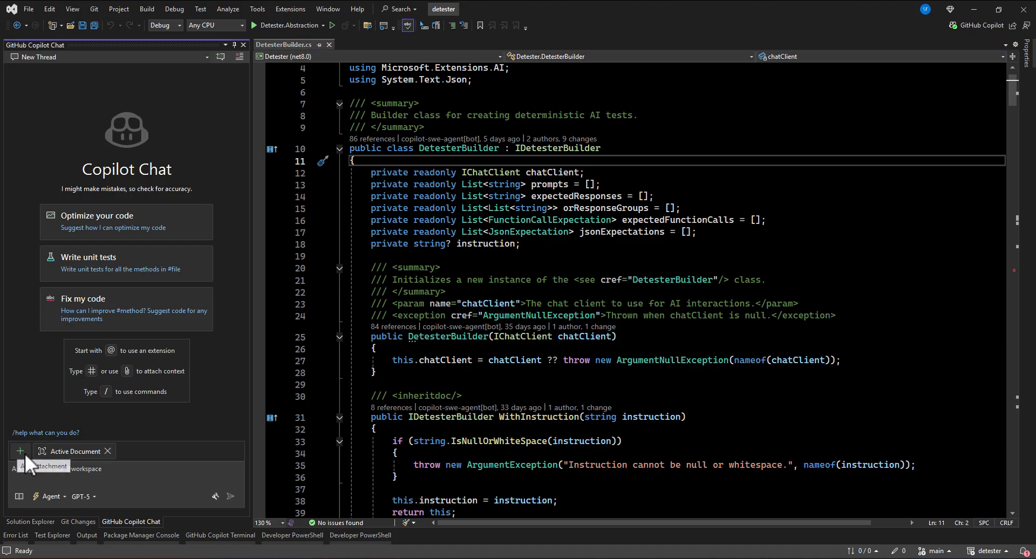
left_click(19, 452)
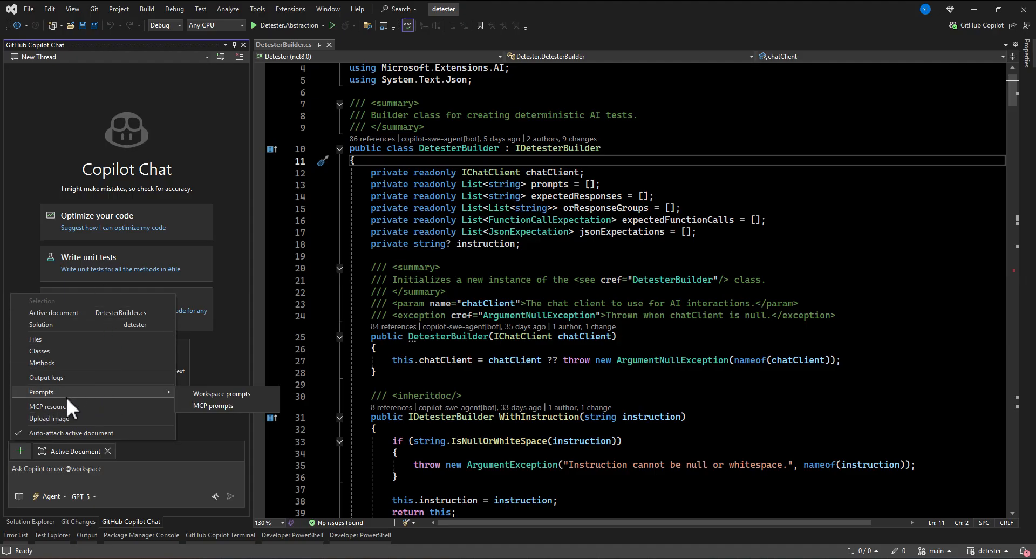
mouse_move(161, 403)
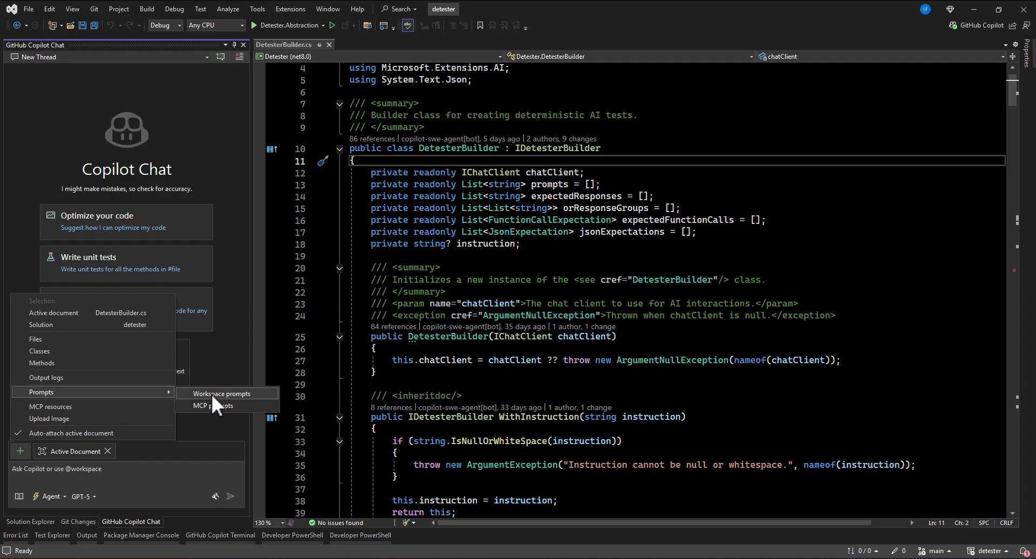
mouse_move(234, 406)
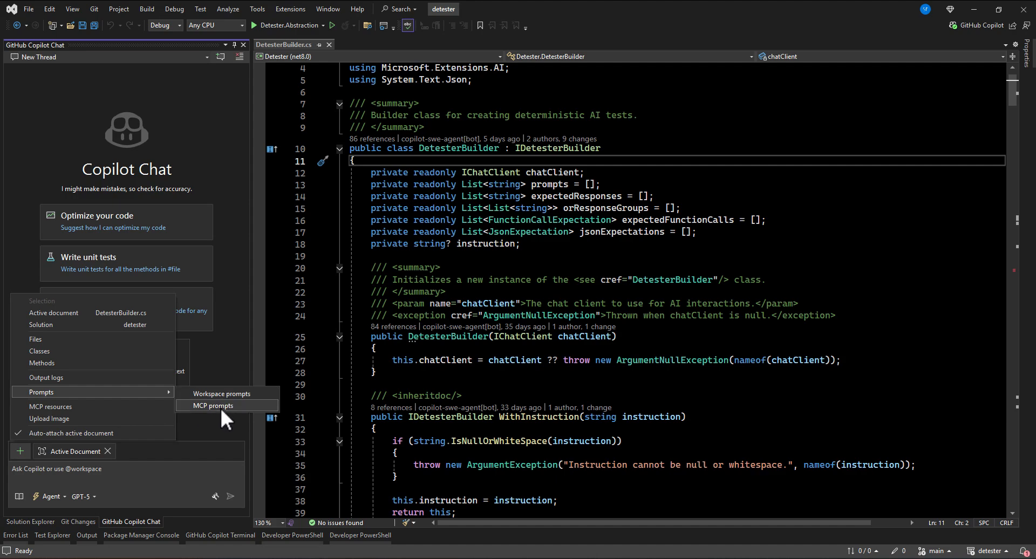
mouse_move(228, 421)
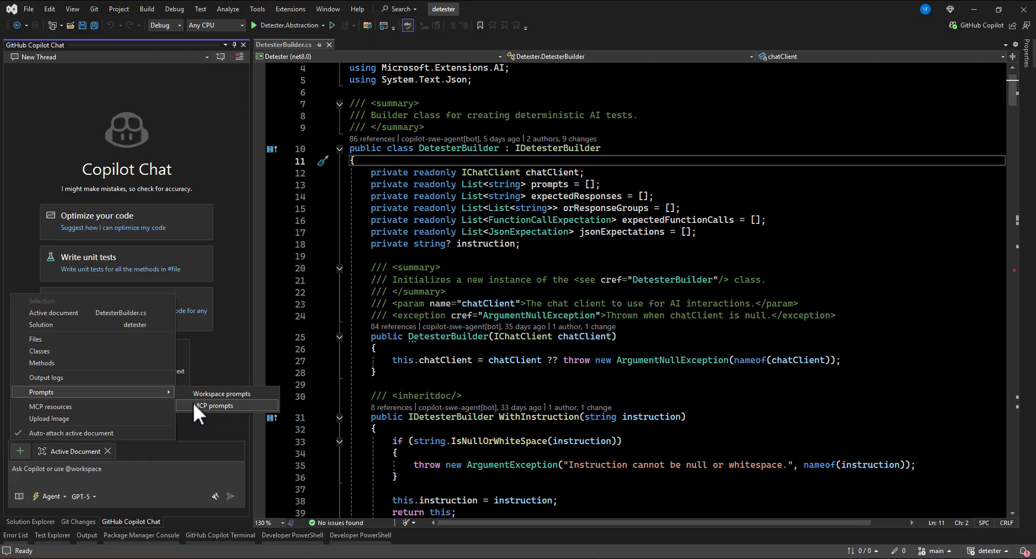
mouse_move(243, 418)
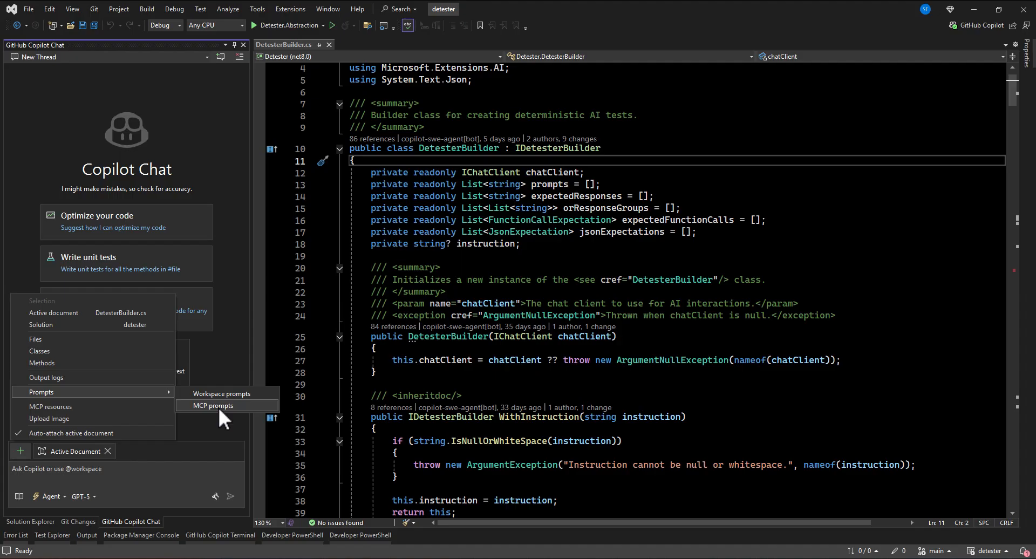
mouse_move(222, 408)
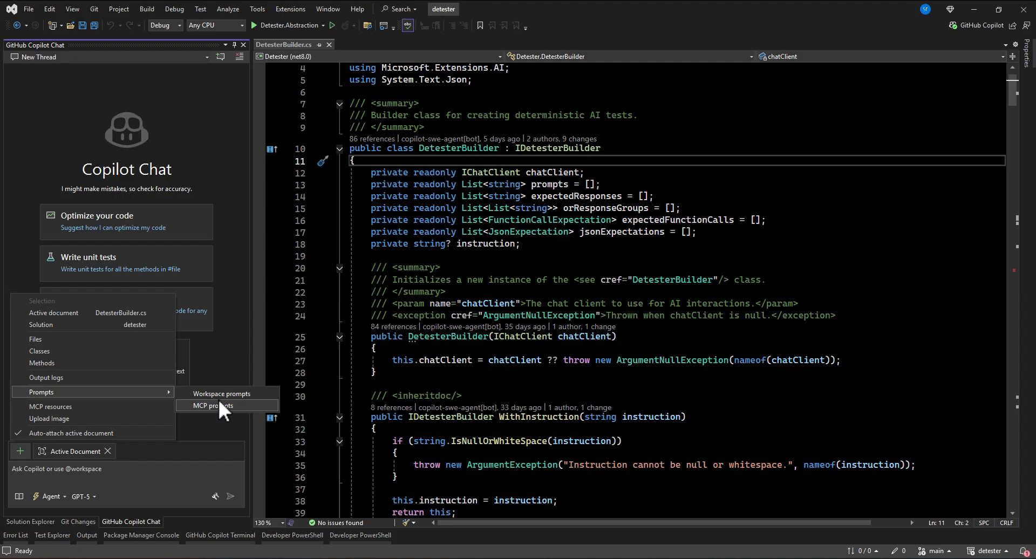
mouse_move(221, 393)
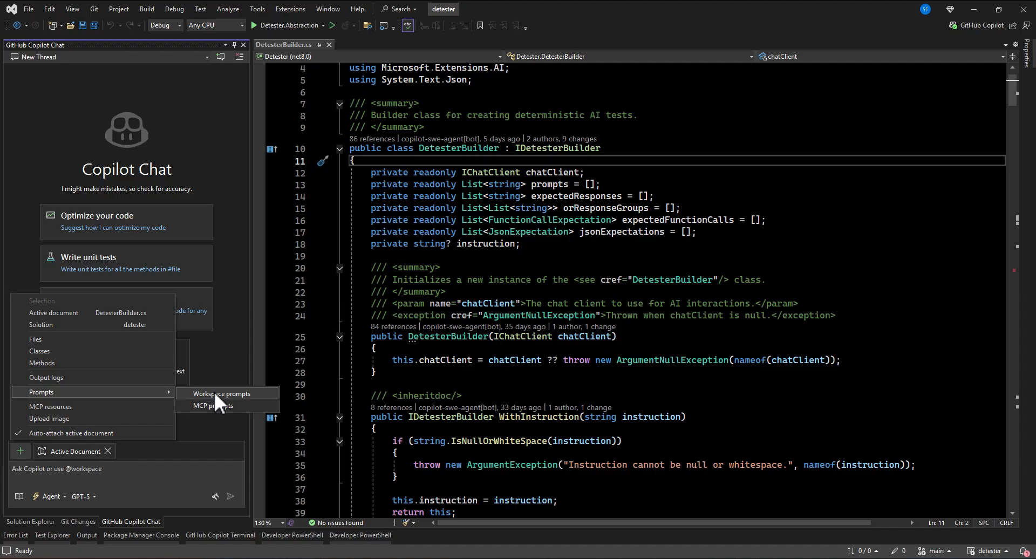
left_click(222, 393)
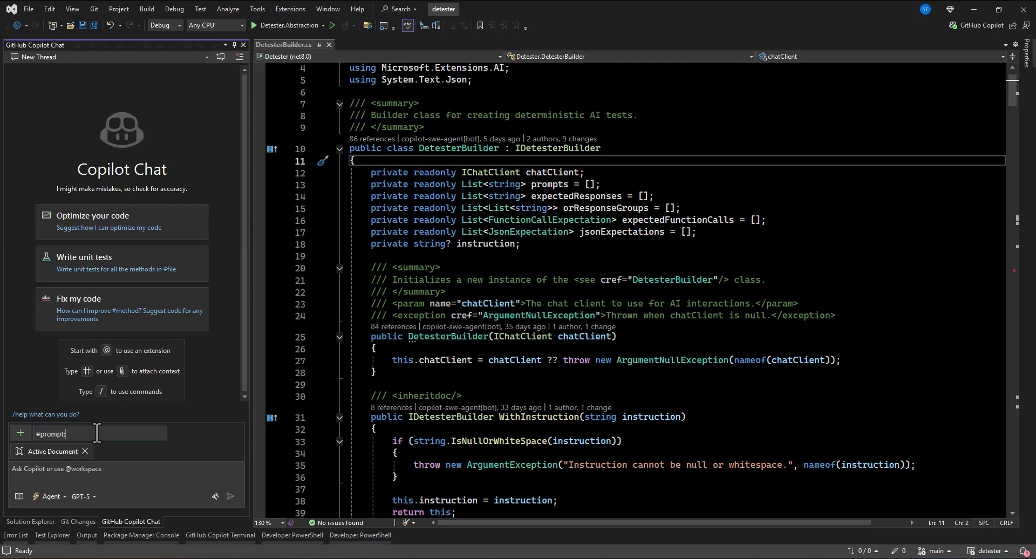
mouse_move(192, 238)
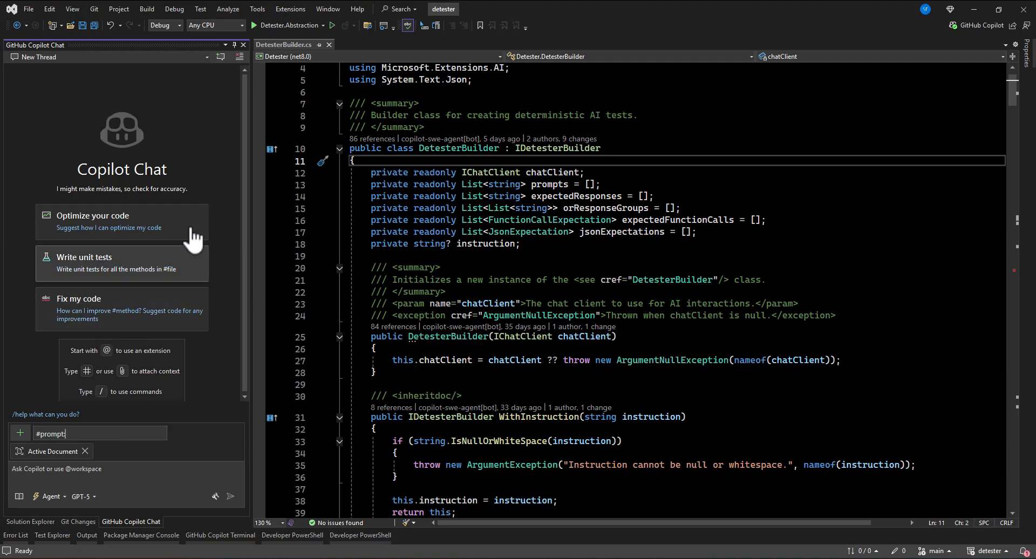
mouse_move(30, 521)
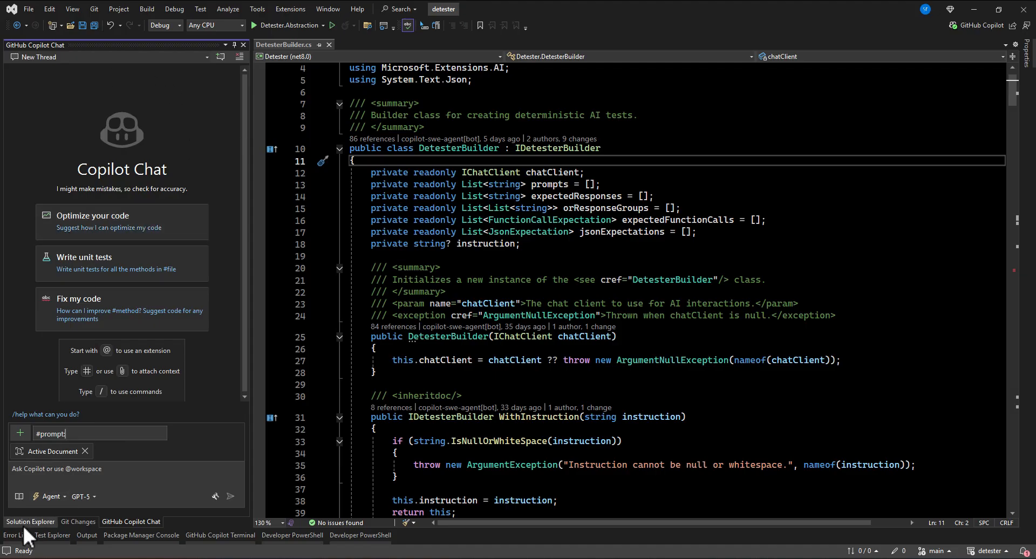
Step: Show the detester repository in Solution Explorer's Folder View with .github expanded
left_click(30, 521)
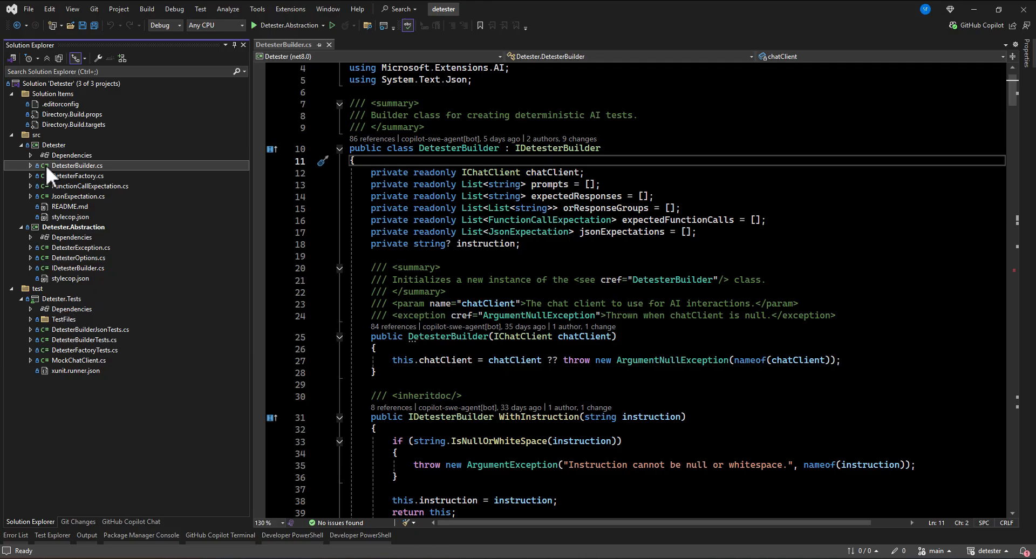
mouse_move(13, 71)
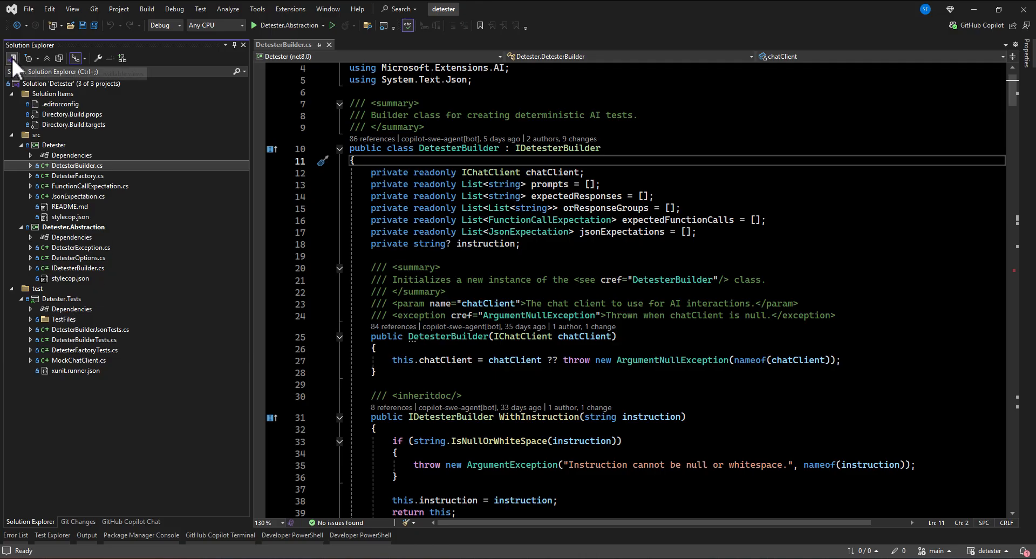
mouse_move(12, 59)
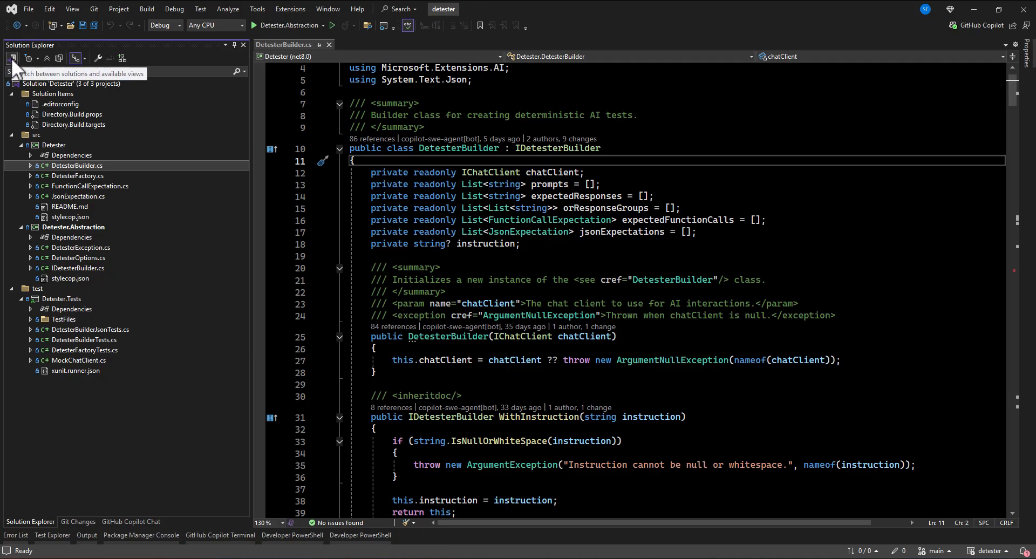
left_click(11, 58)
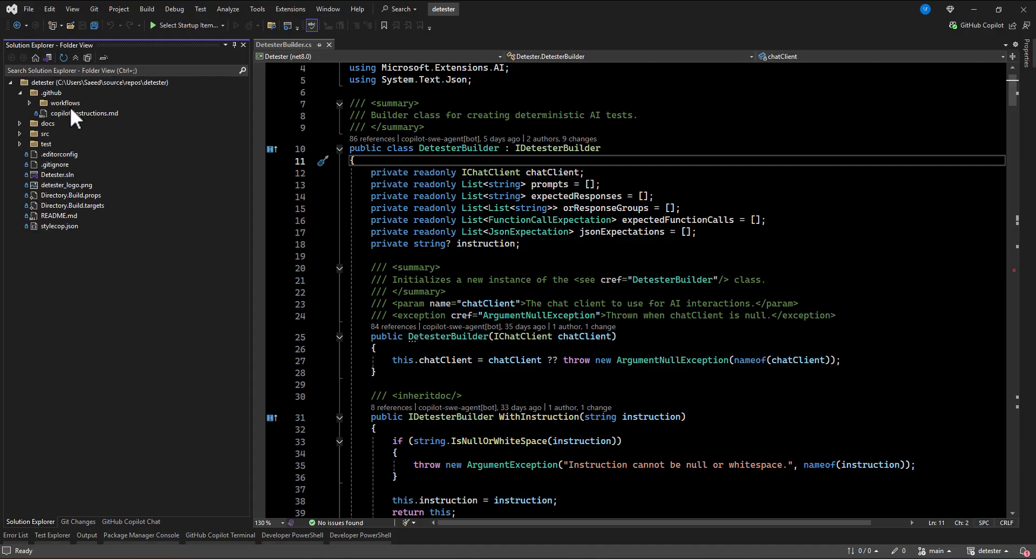
mouse_move(47, 204)
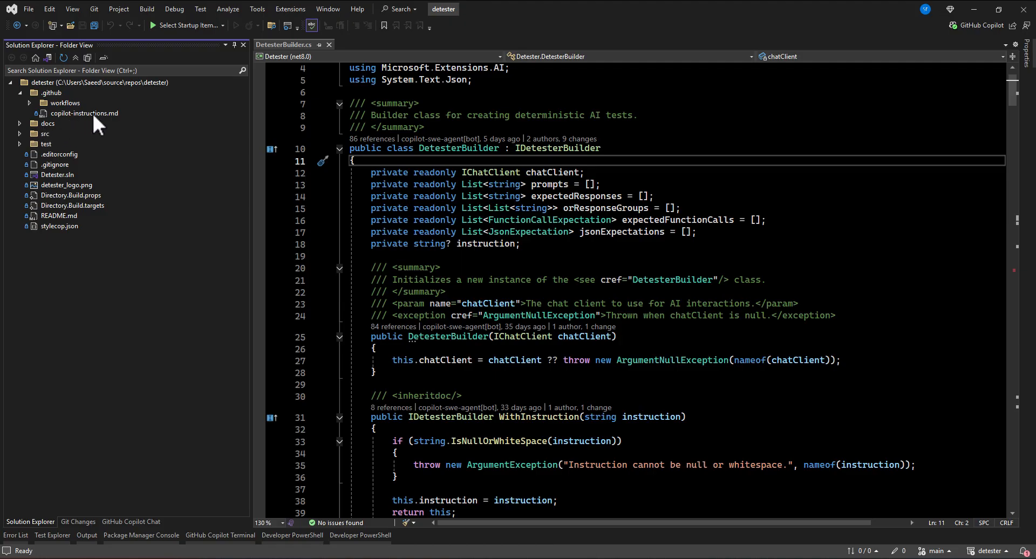
mouse_move(92, 128)
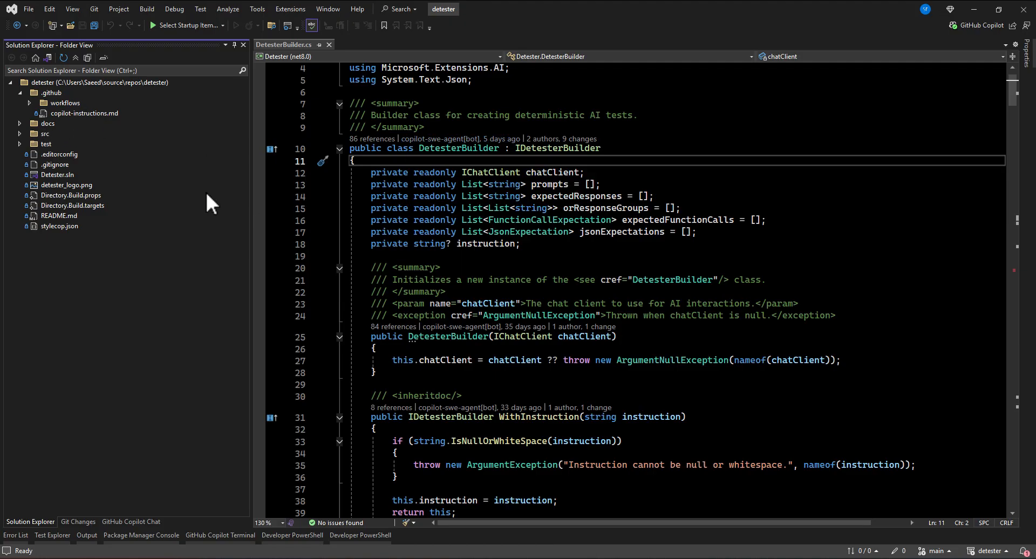
mouse_move(71, 121)
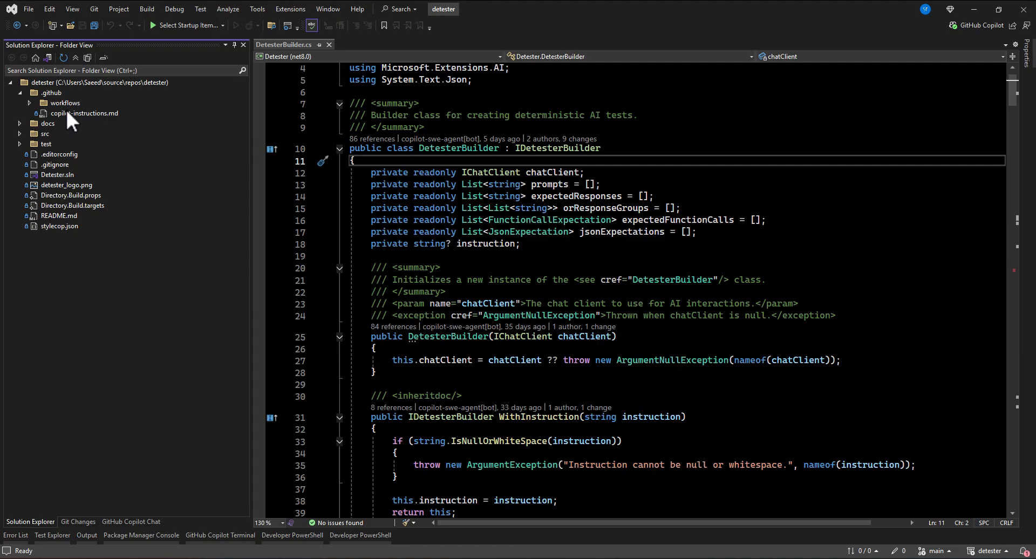
mouse_move(93, 130)
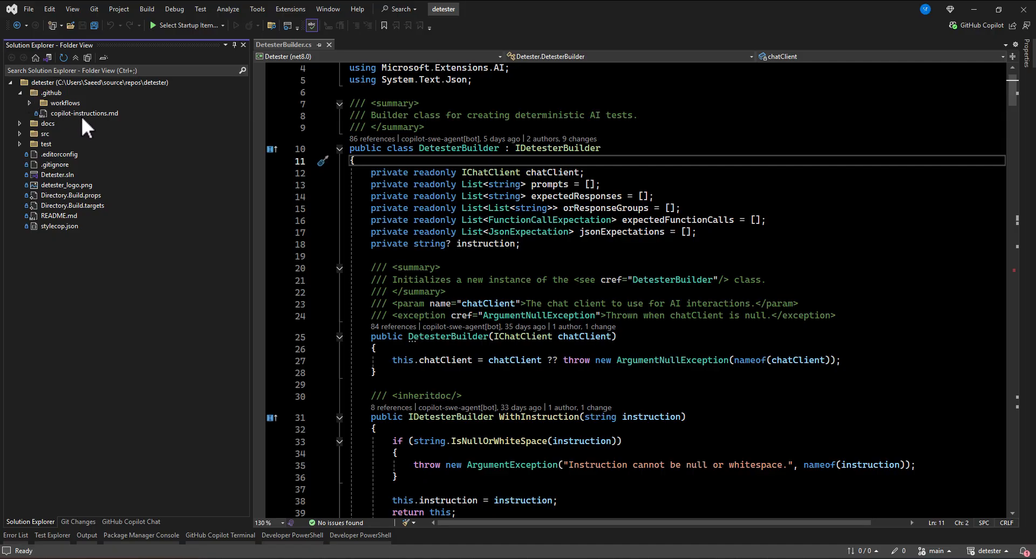
mouse_move(69, 126)
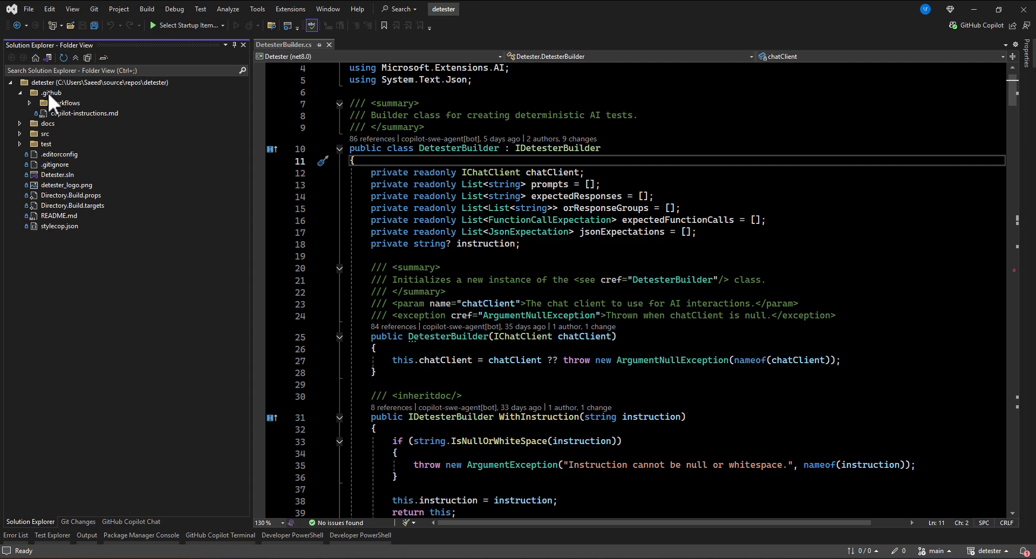
Step: Create a new folder named prompts inside .github
right_click(52, 93)
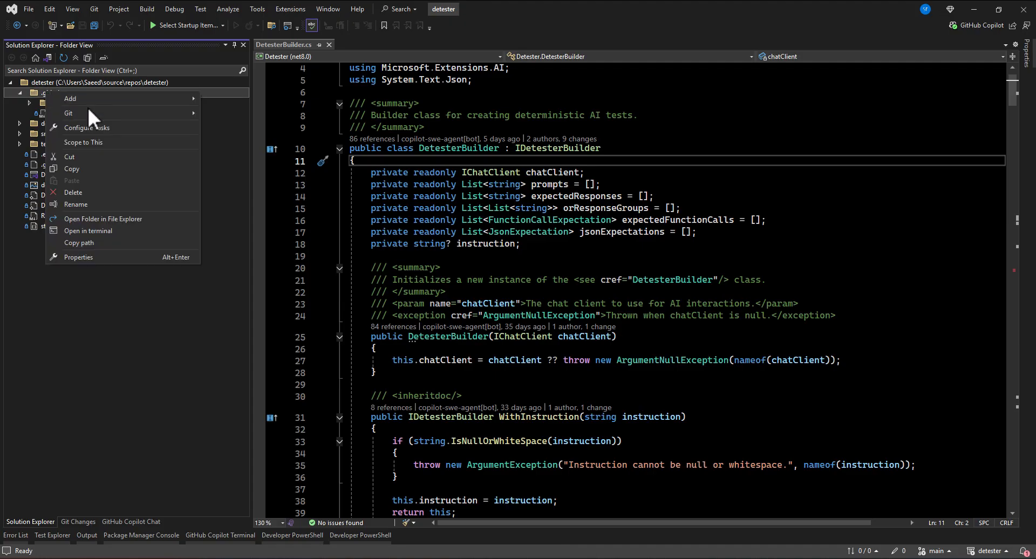
left_click(70, 98)
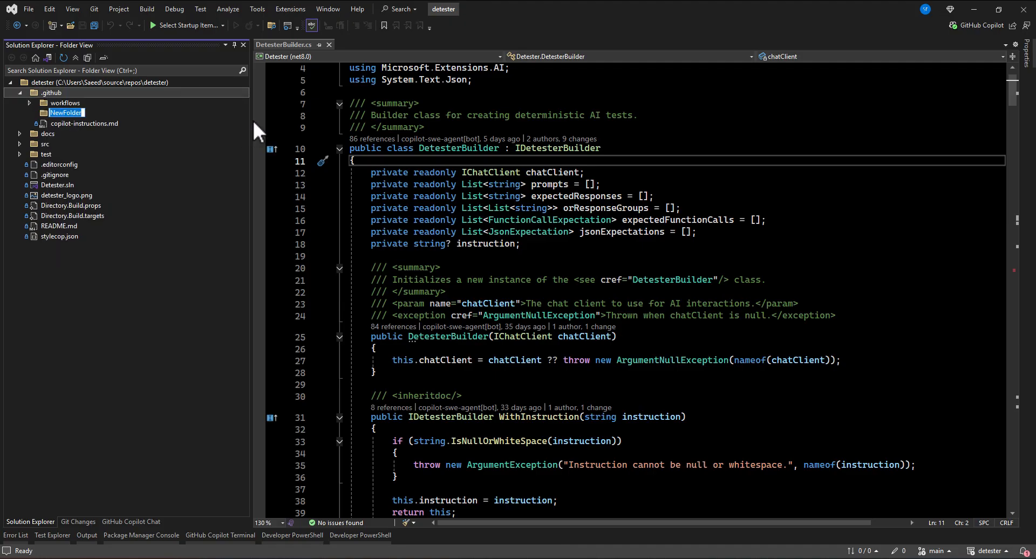
type("prompts")
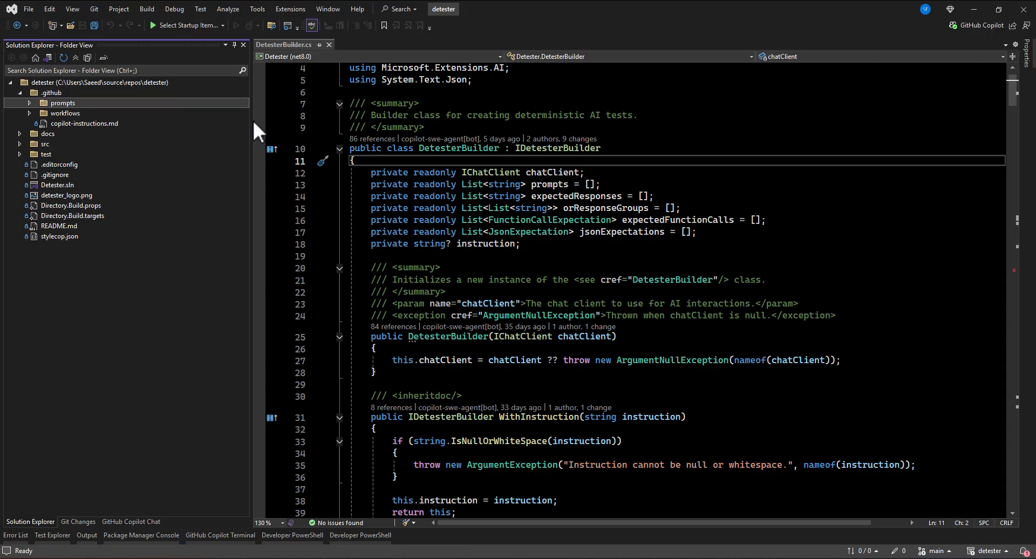
mouse_move(66, 116)
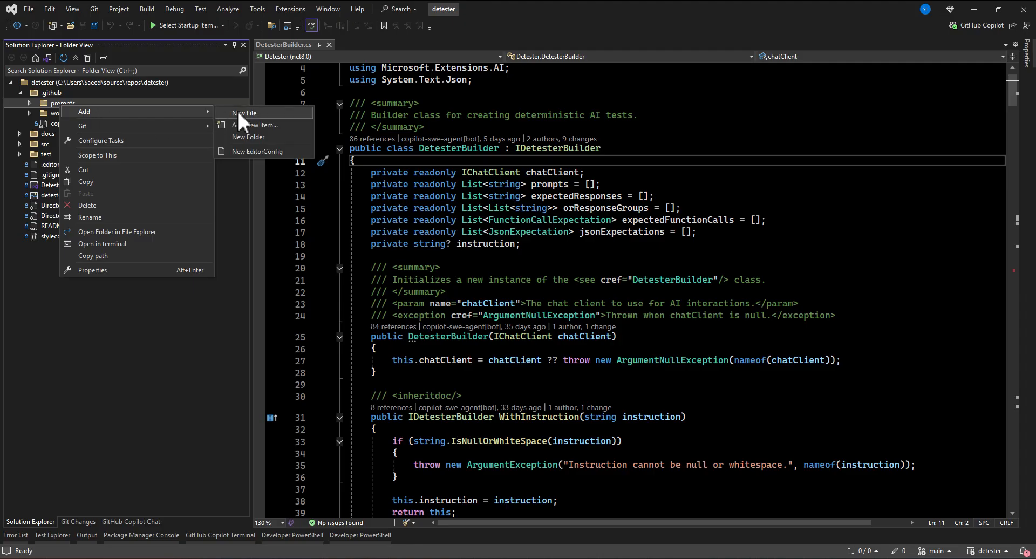
Step: Add a new file named code-review.prompt.md inside the prompts folder
left_click(246, 114)
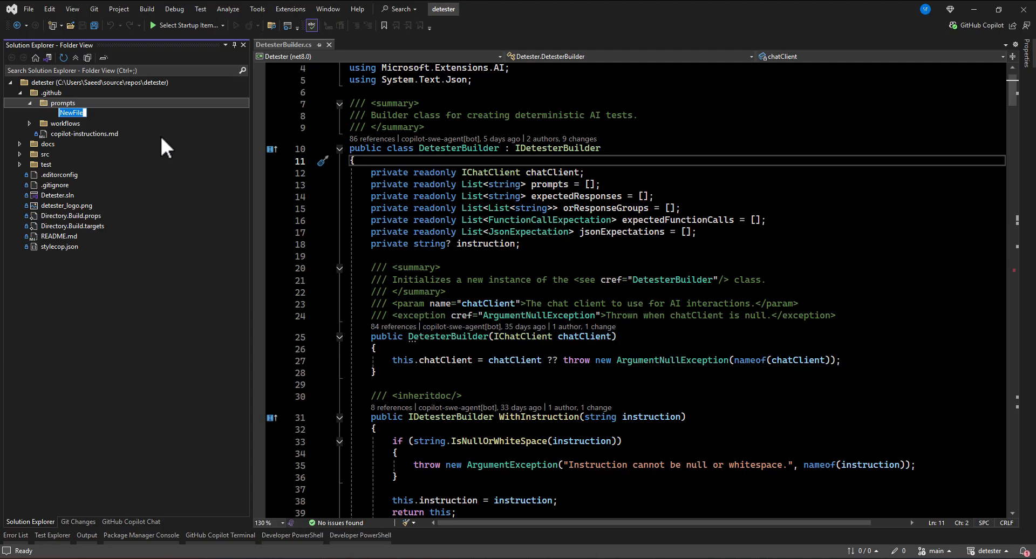
type("code-review.prompt.")
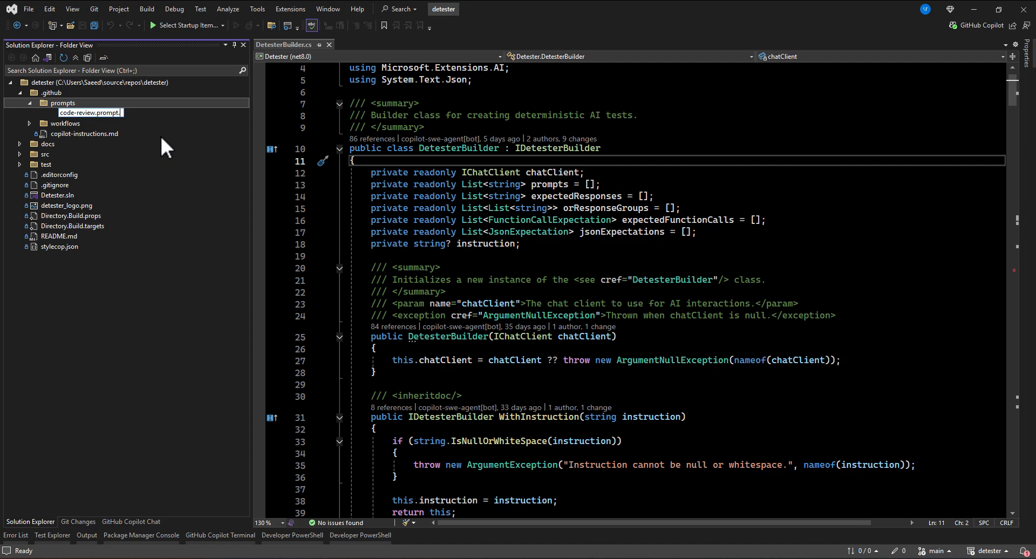
double_click(90, 113)
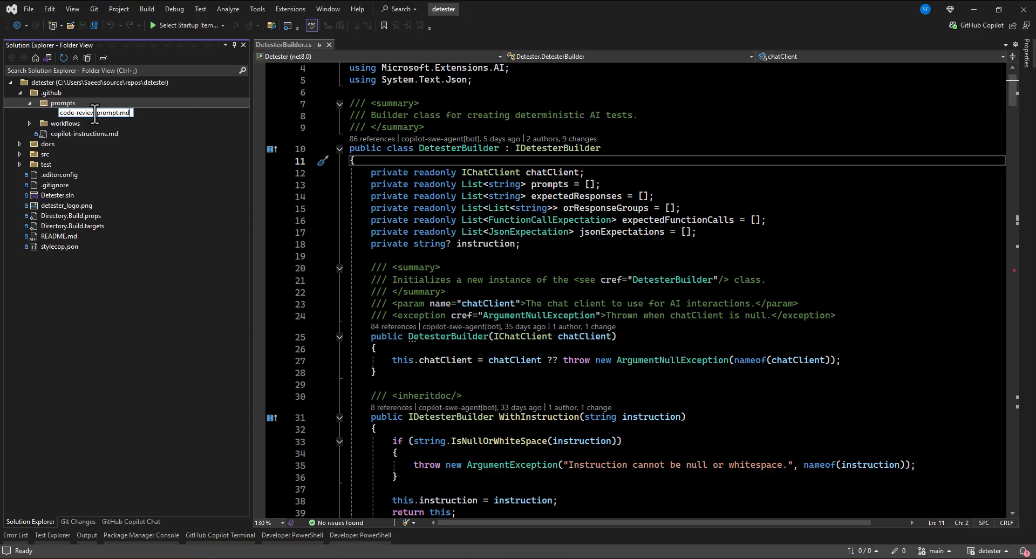
double_click(67, 112)
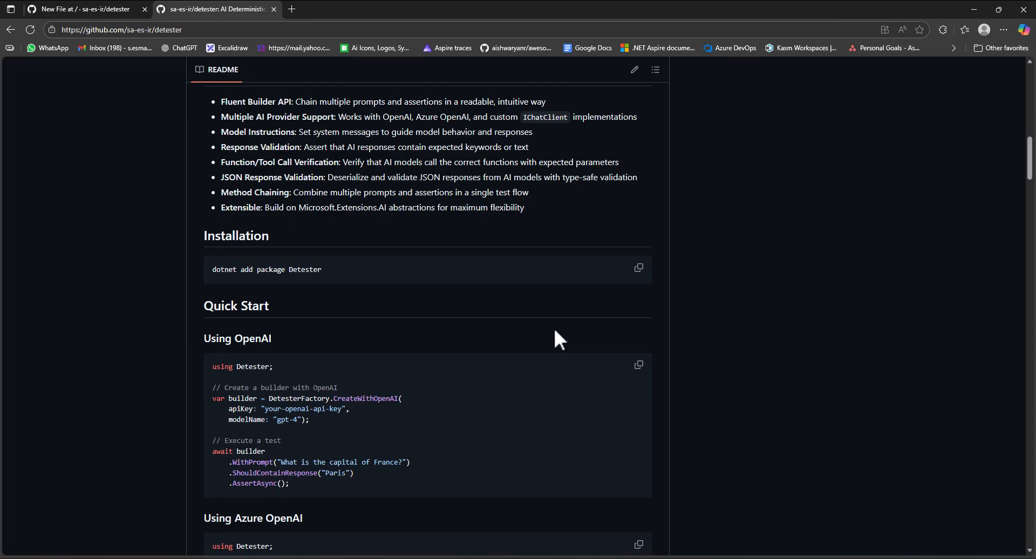
left_click(79, 9)
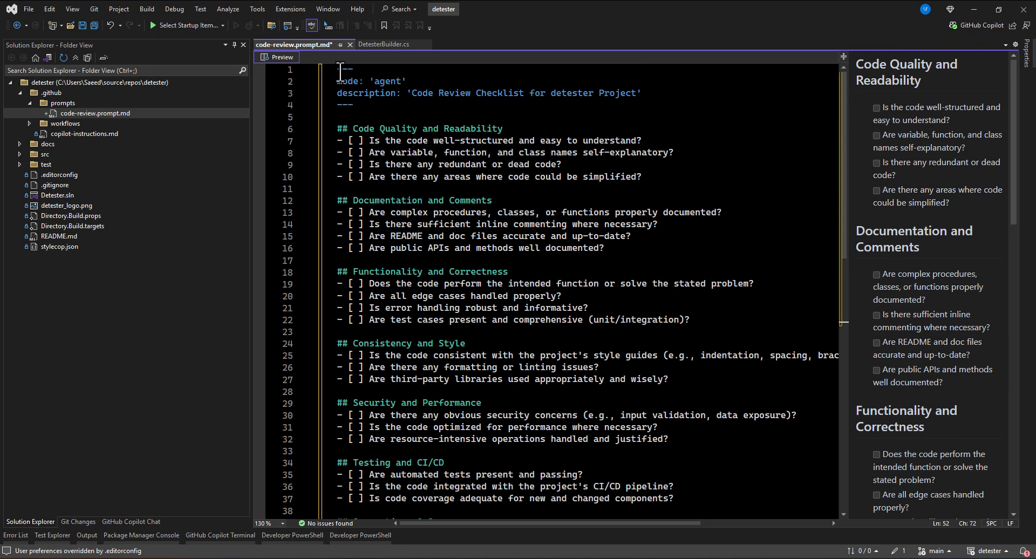
mouse_move(356, 93)
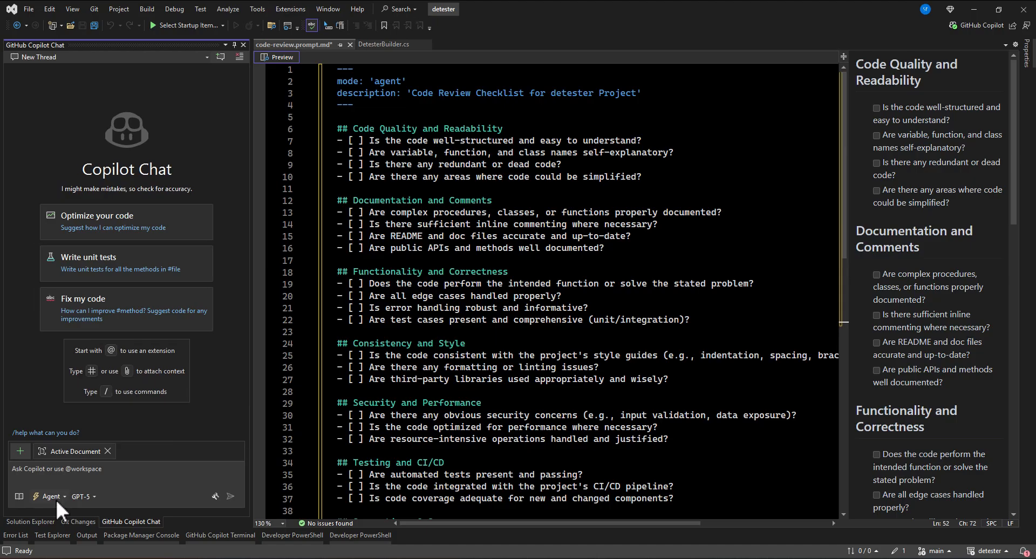
Step: Switch Copilot Chat from Agent to Ask mode and select 'agent' in the file's mode line
left_click(49, 497)
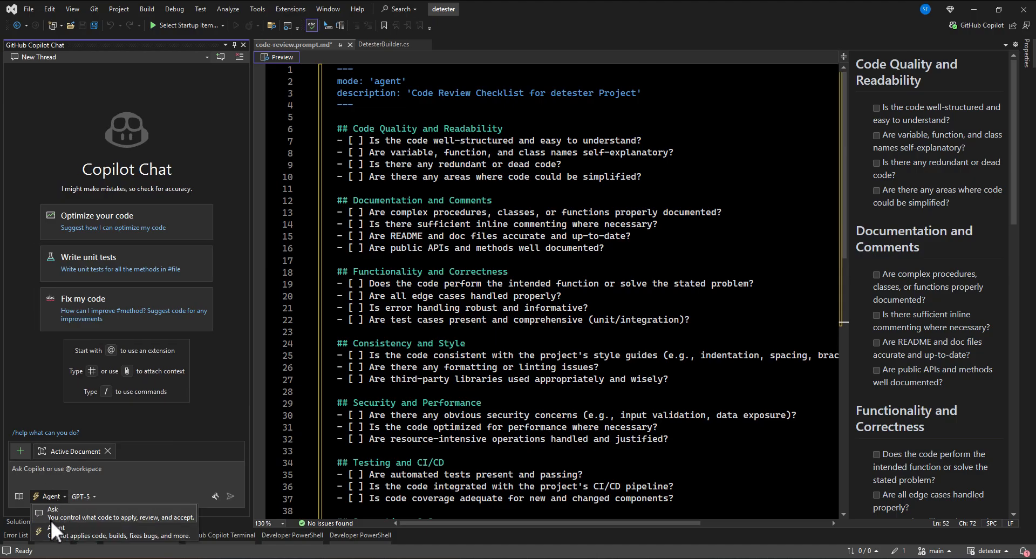
left_click(52, 508)
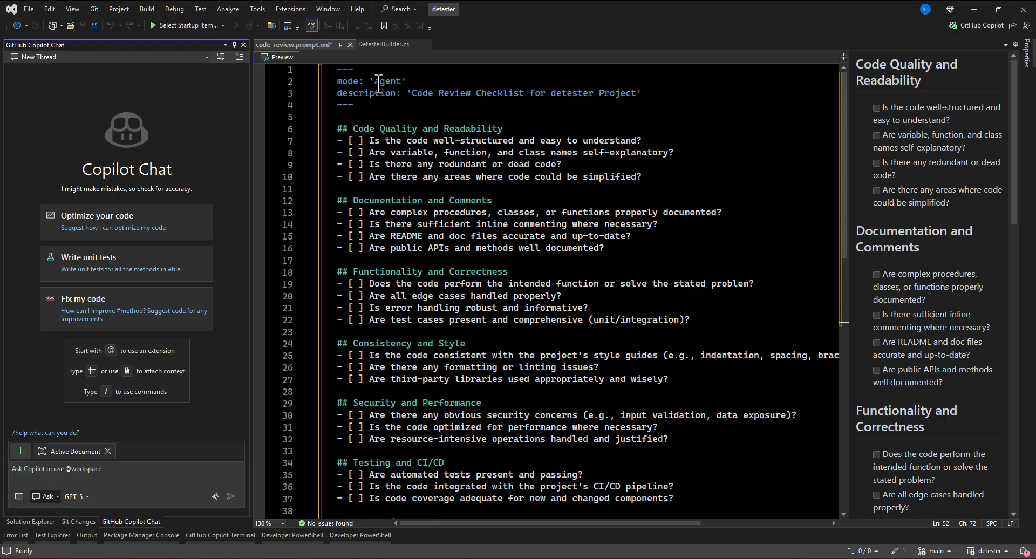
double_click(389, 81)
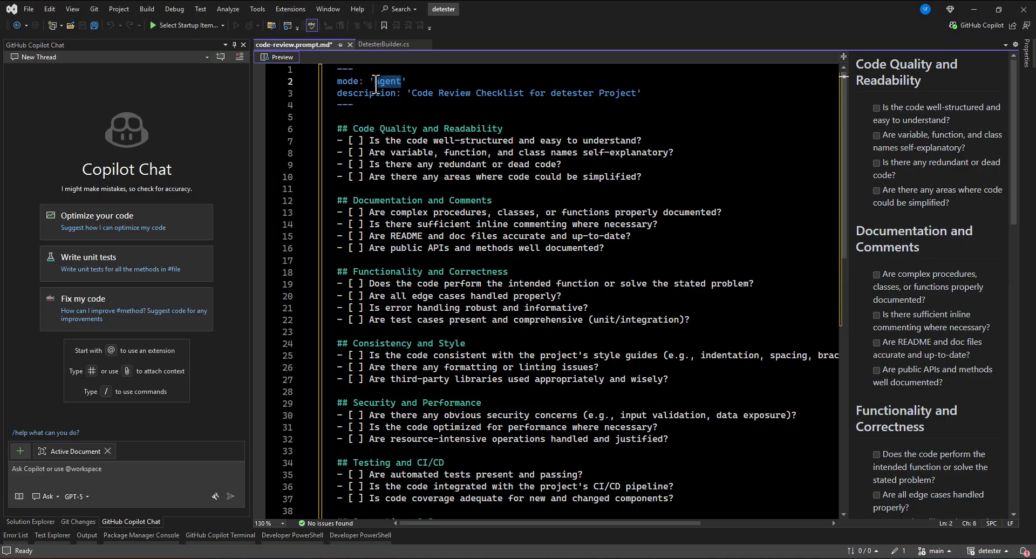
Step: Save code-review.prompt.md using Save With Other Encoding to preserve its Unicode characters
double_click(388, 81)
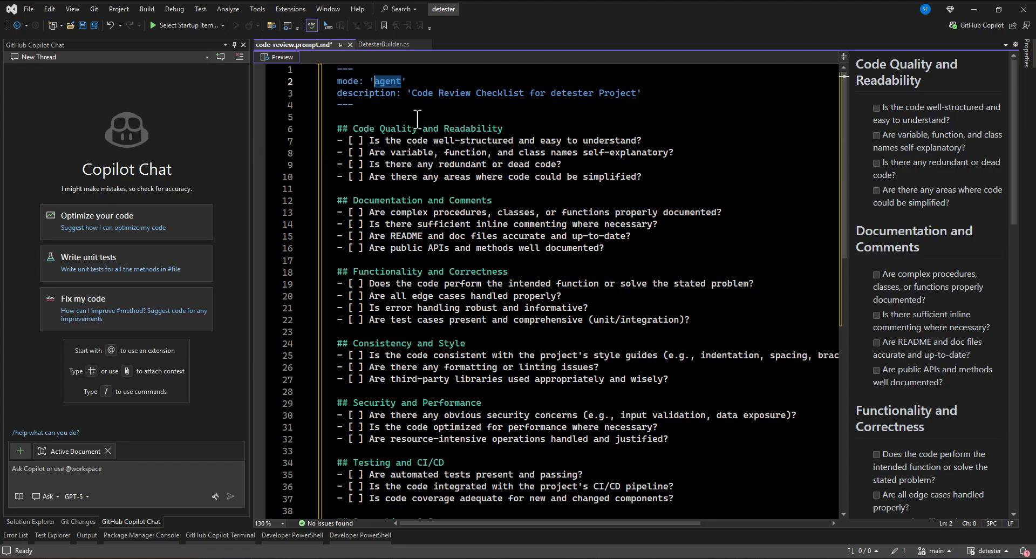
left_click(443, 128)
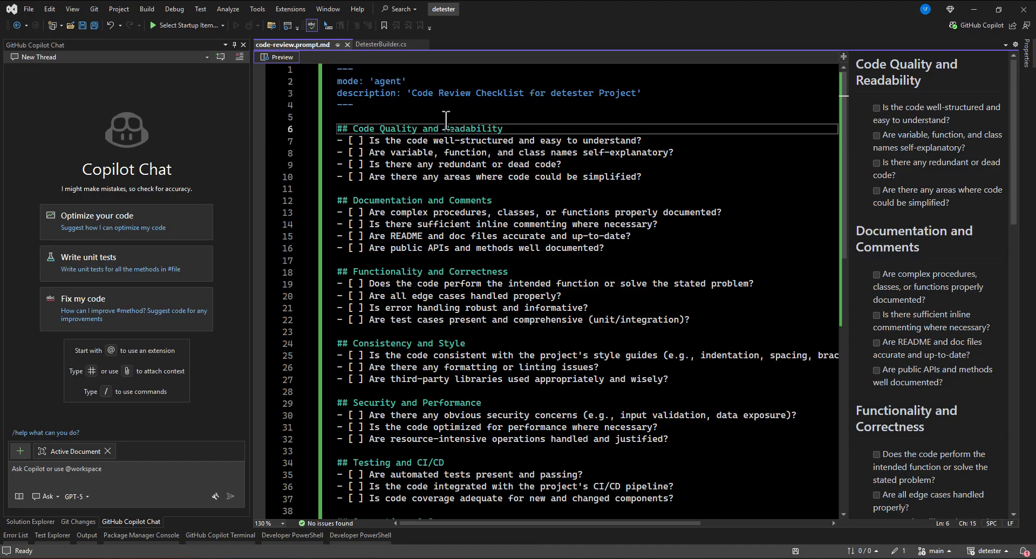
key("ctrl+s")
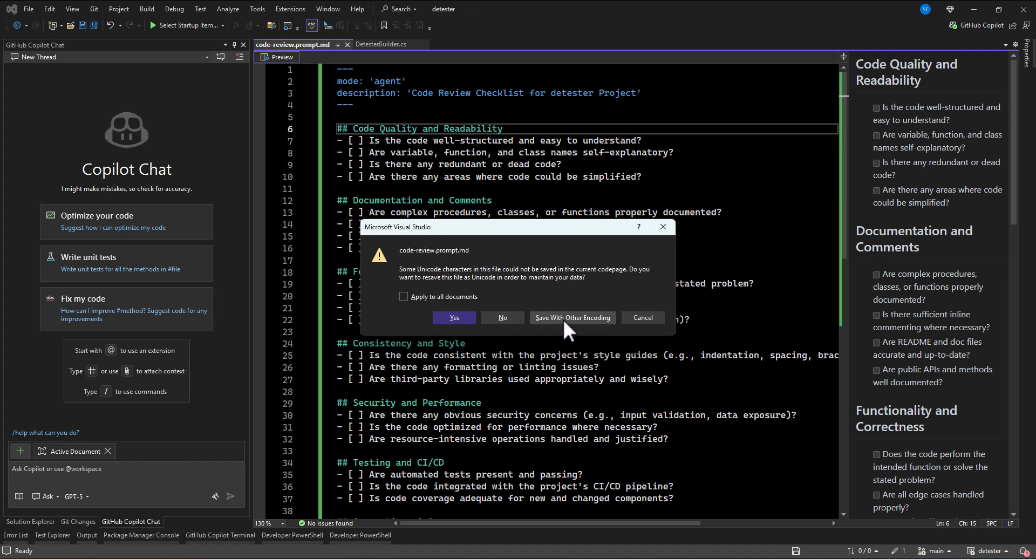
left_click(572, 318)
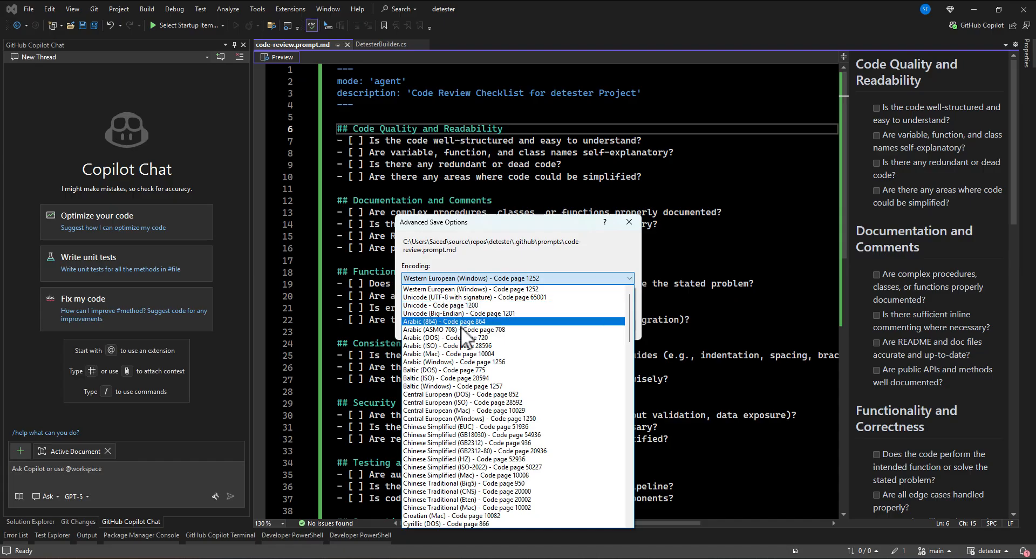
left_click(470, 297)
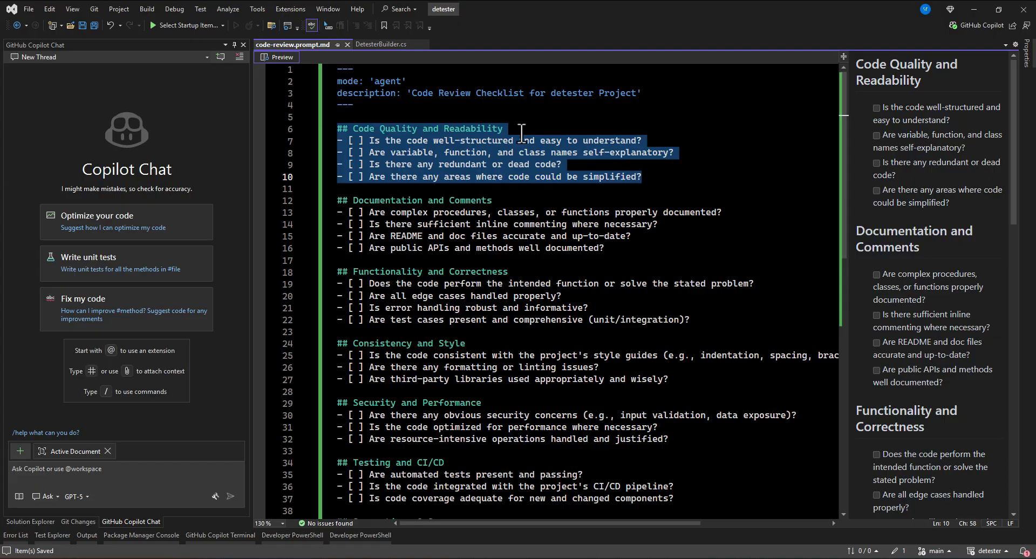
left_click(358, 128)
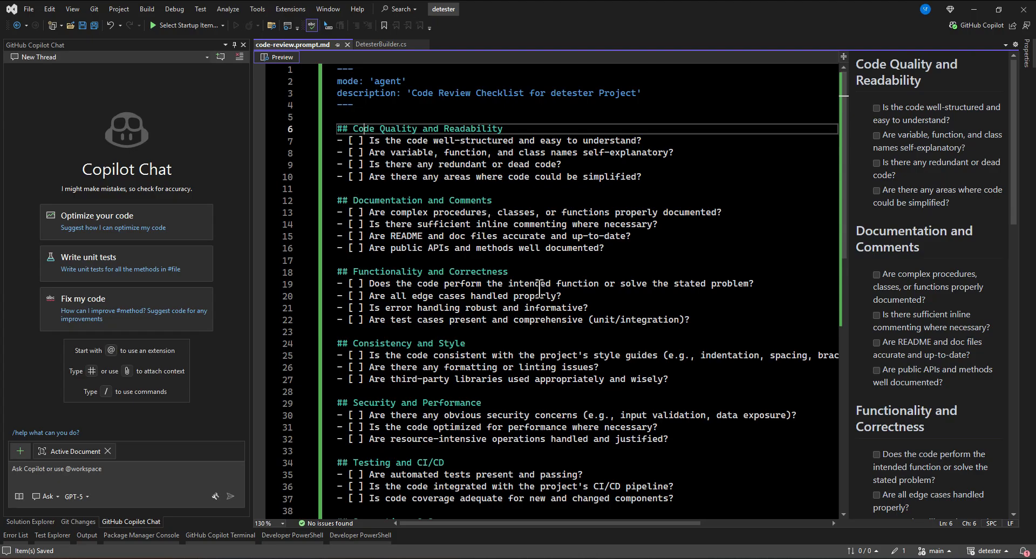
scroll("down", 3)
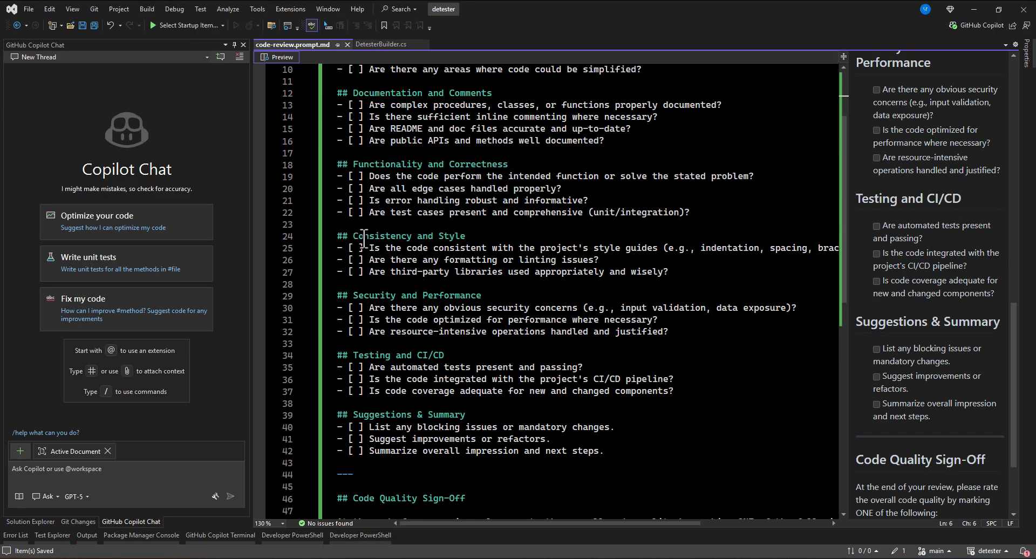
scroll("down", 3)
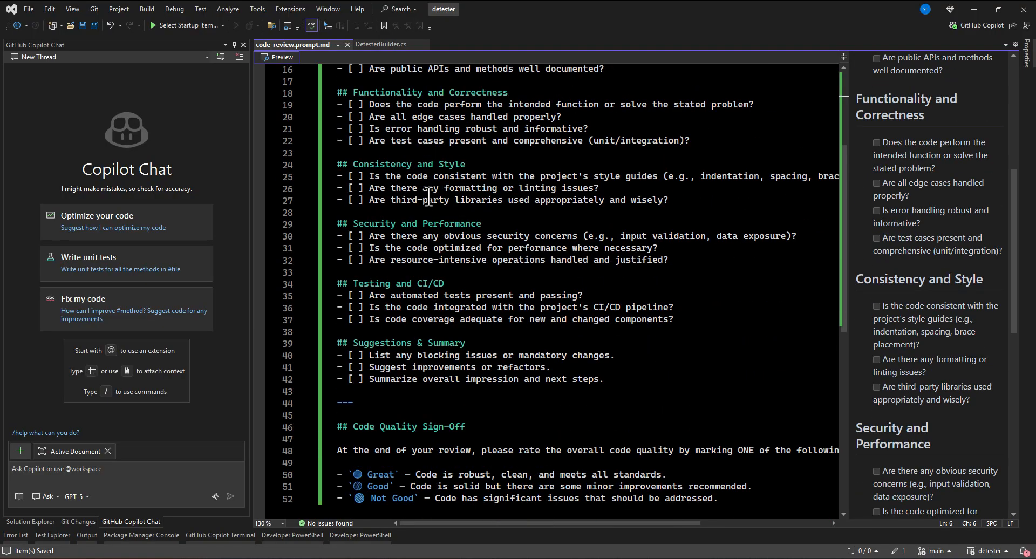
scroll("down", 3)
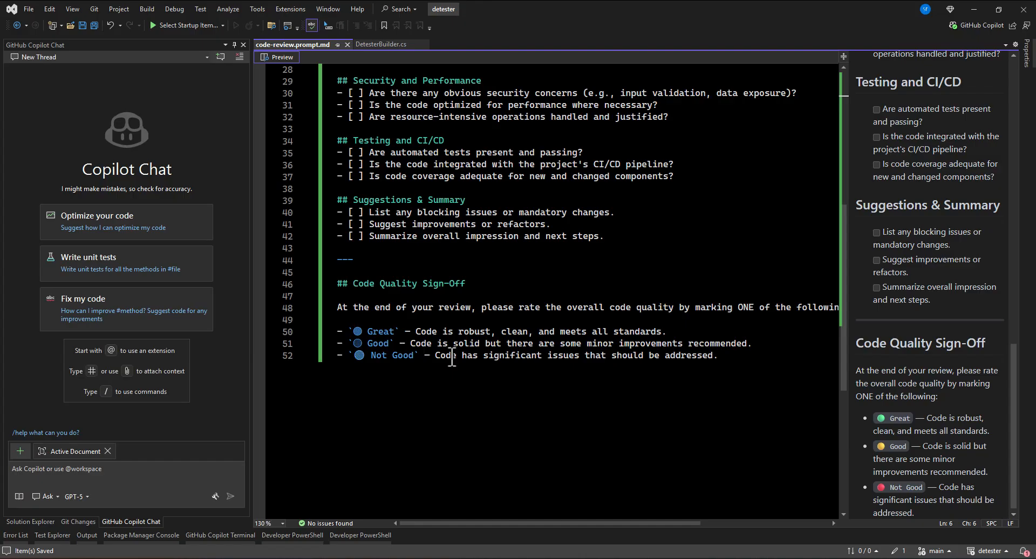
mouse_move(560, 204)
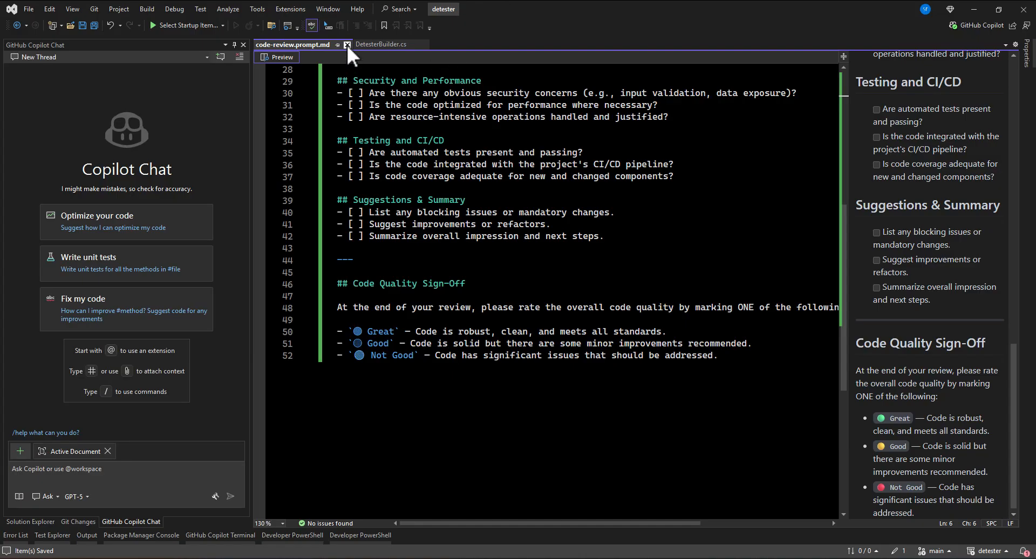
Step: Close the prompt file and add #code-review.prompt.md as context in a new chat thread
left_click(380, 44)
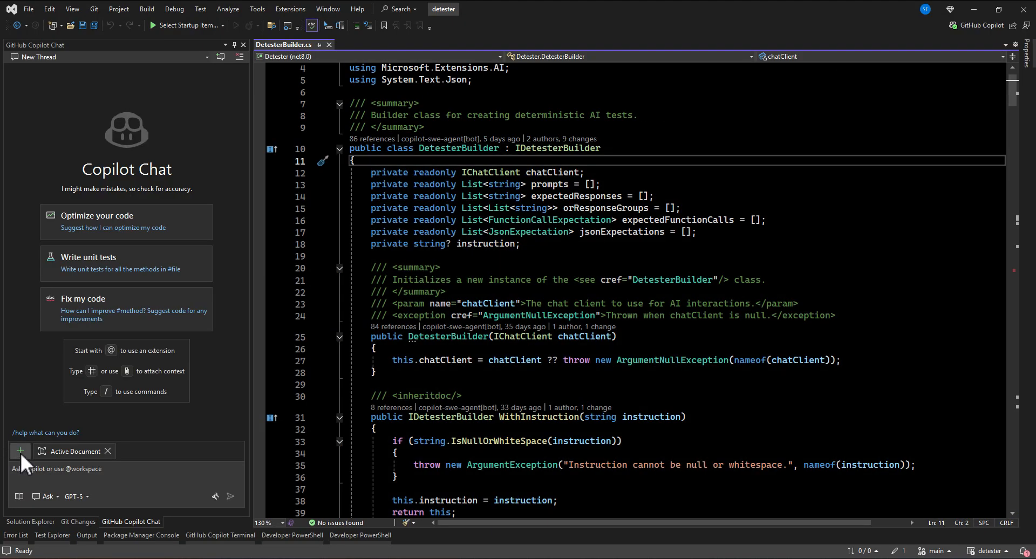
left_click(19, 452)
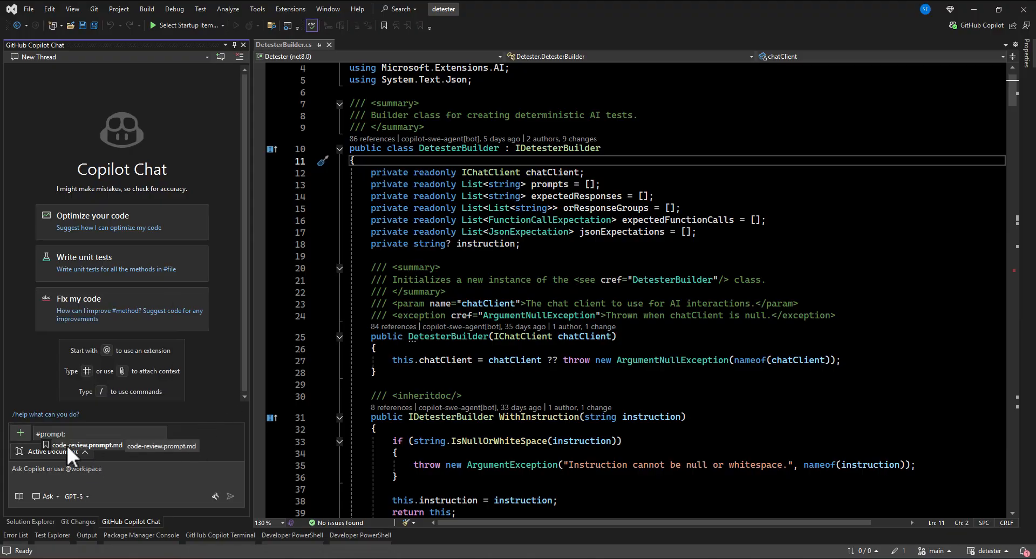
mouse_move(117, 456)
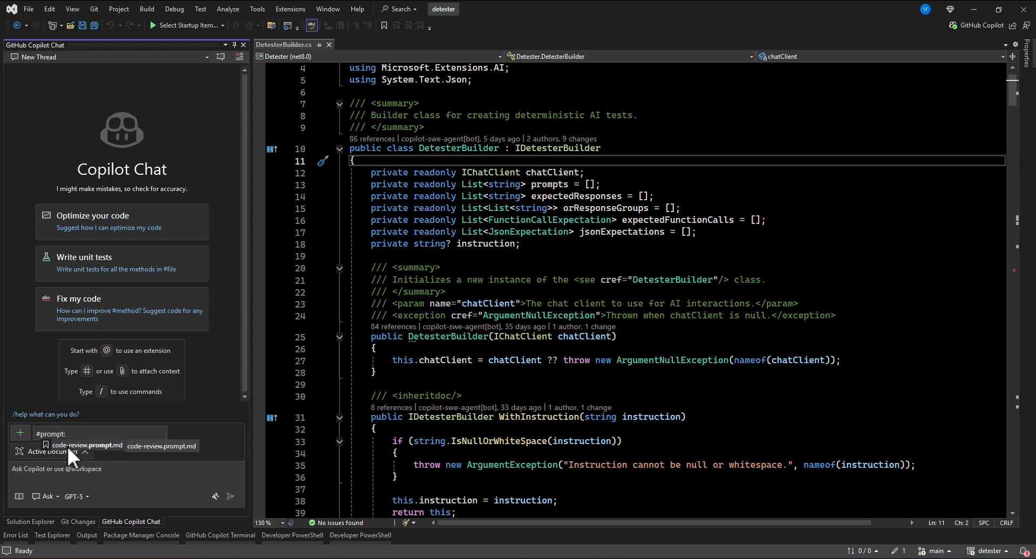
mouse_move(88, 456)
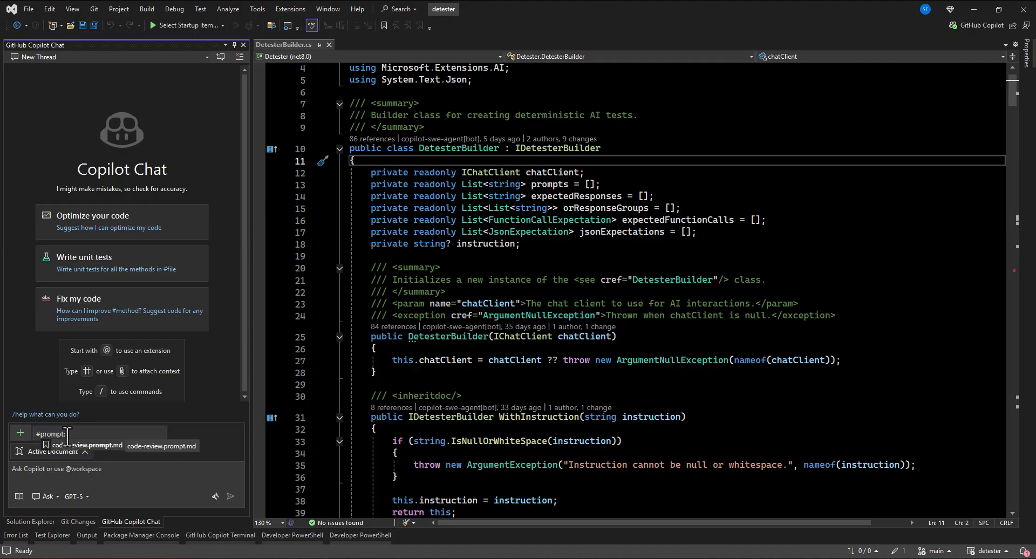
mouse_move(84, 455)
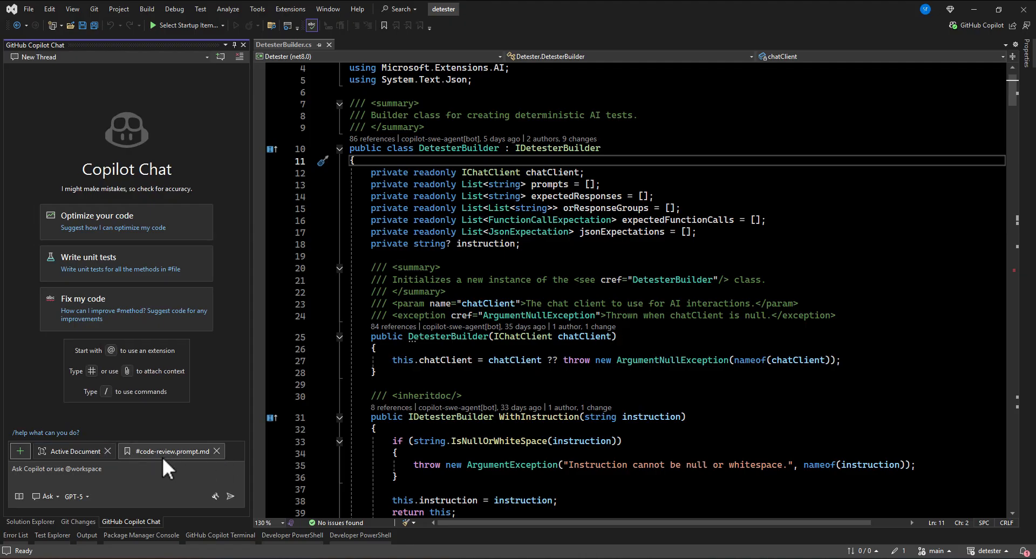
left_click(86, 469)
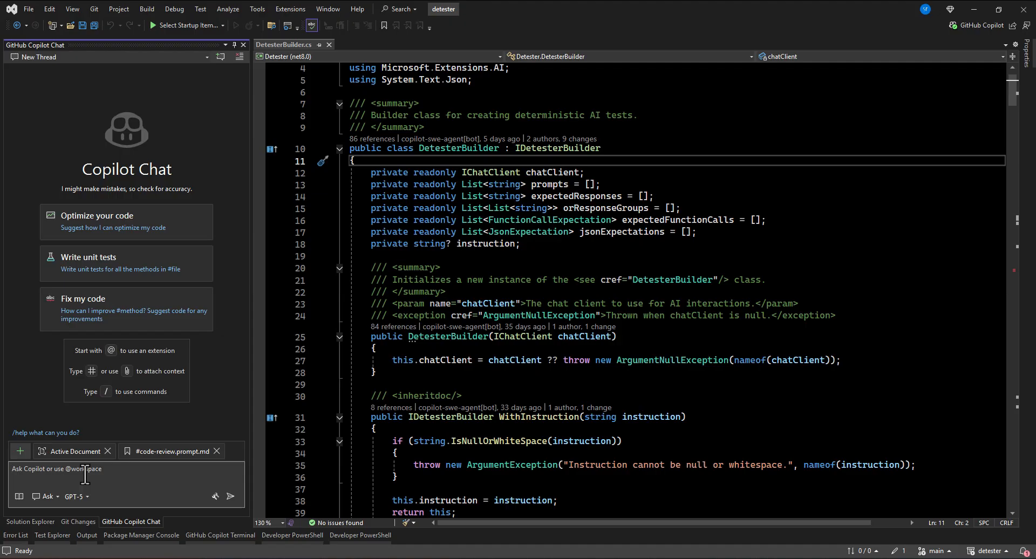
Step: Send 'do a code review' to Copilot Chat with code-review.prompt.md attached
type("do a")
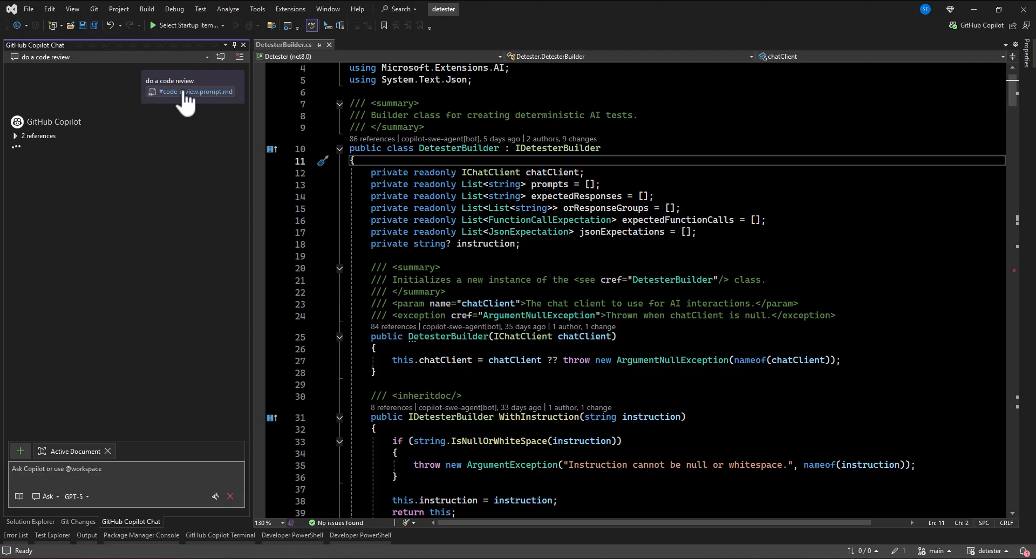
mouse_move(84, 132)
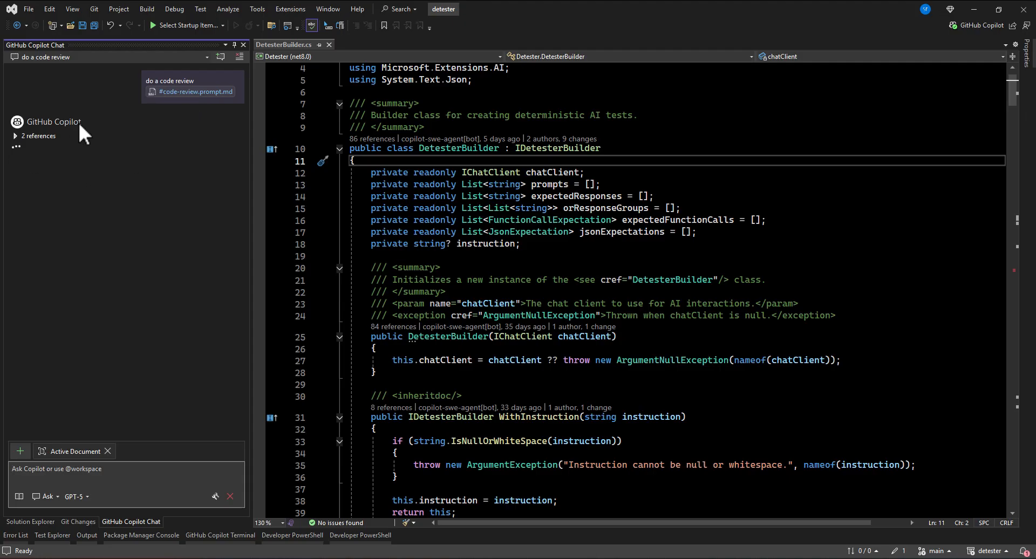
mouse_move(168, 195)
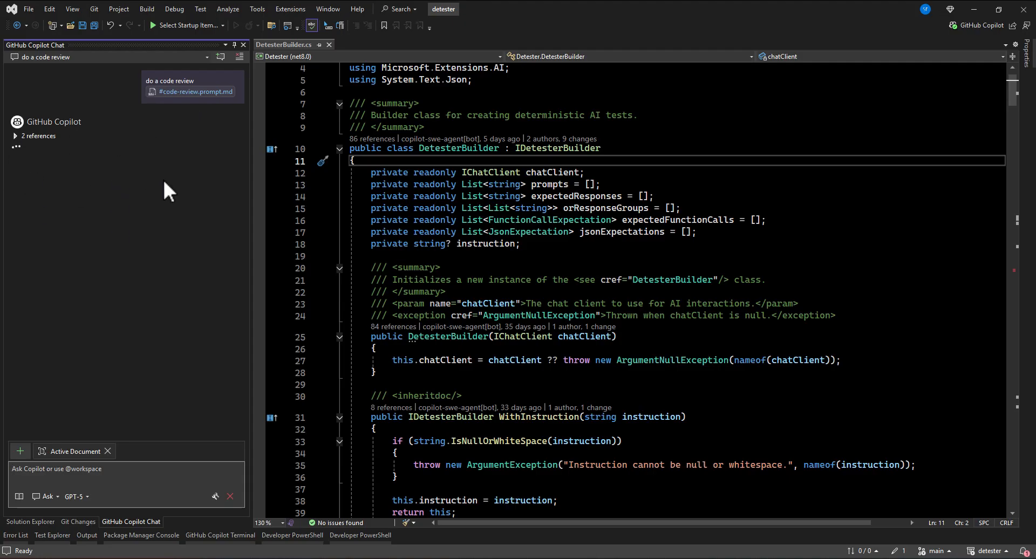
mouse_move(174, 124)
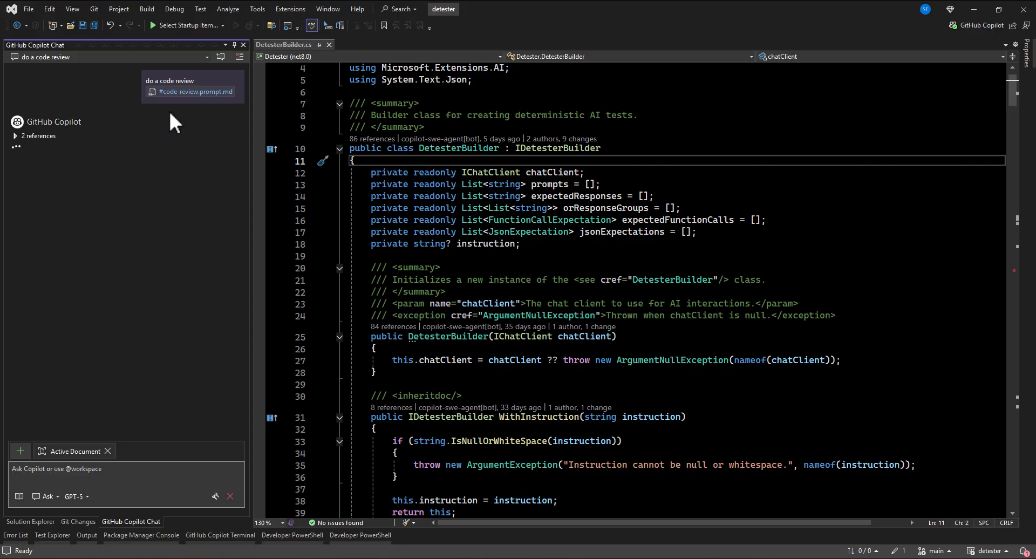
mouse_move(127, 206)
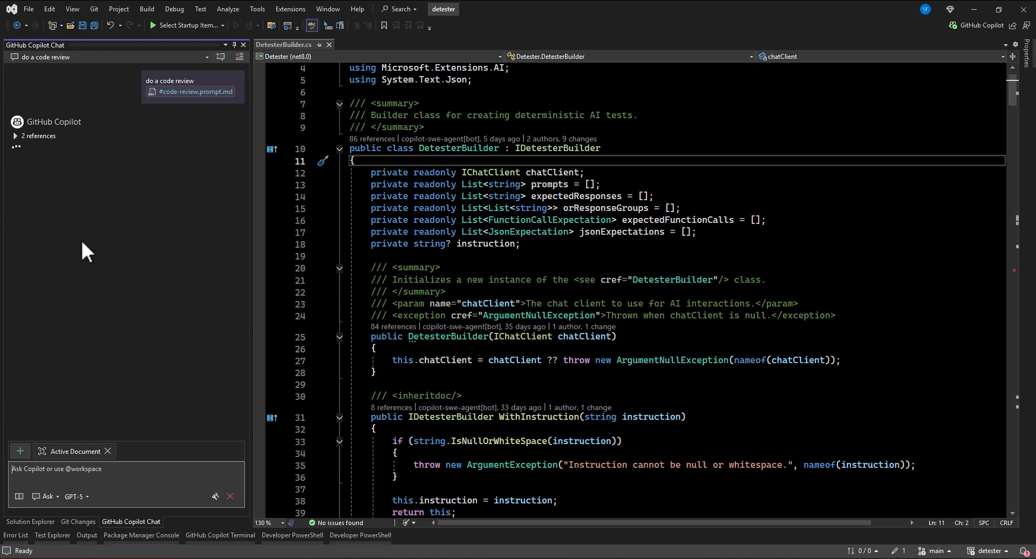
mouse_move(74, 229)
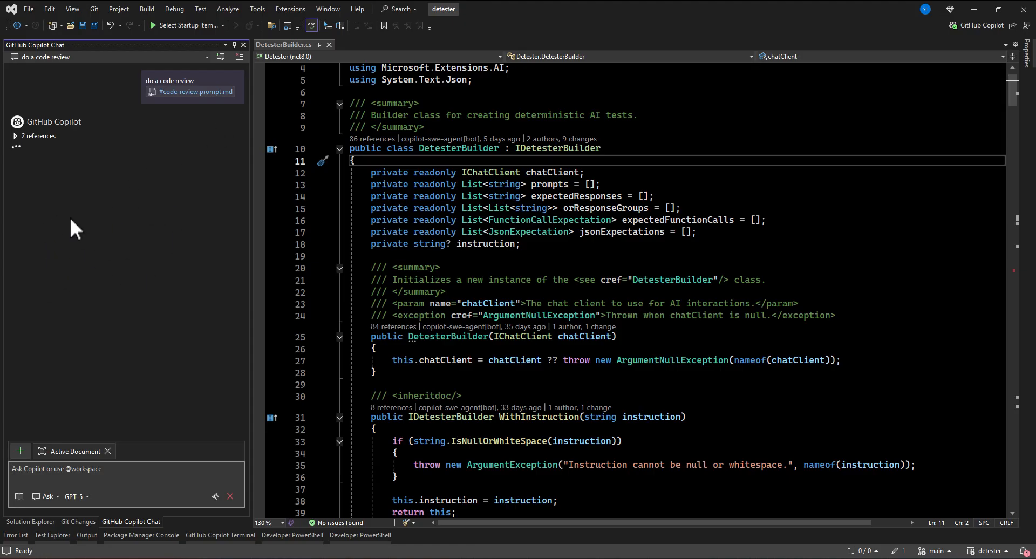
mouse_move(108, 223)
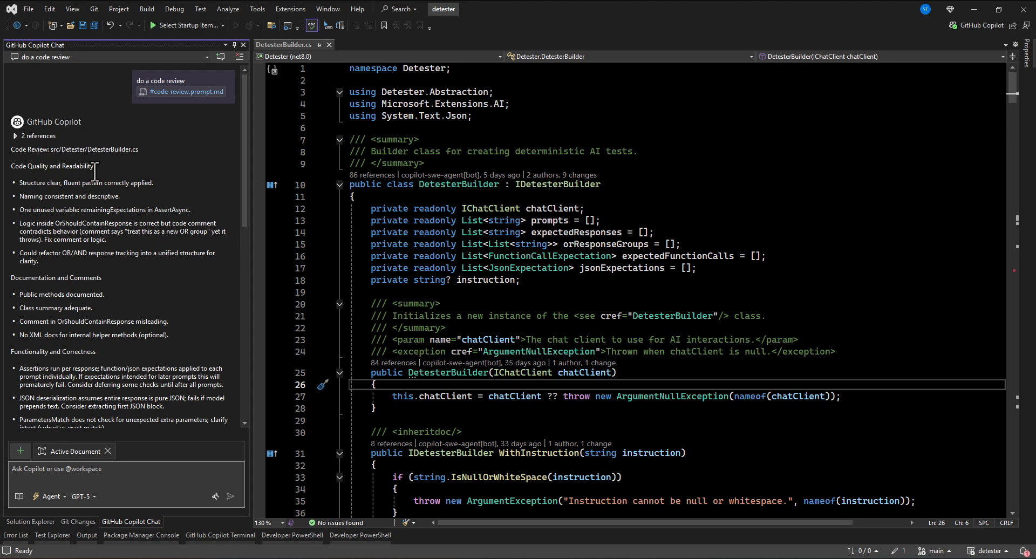
mouse_move(69, 208)
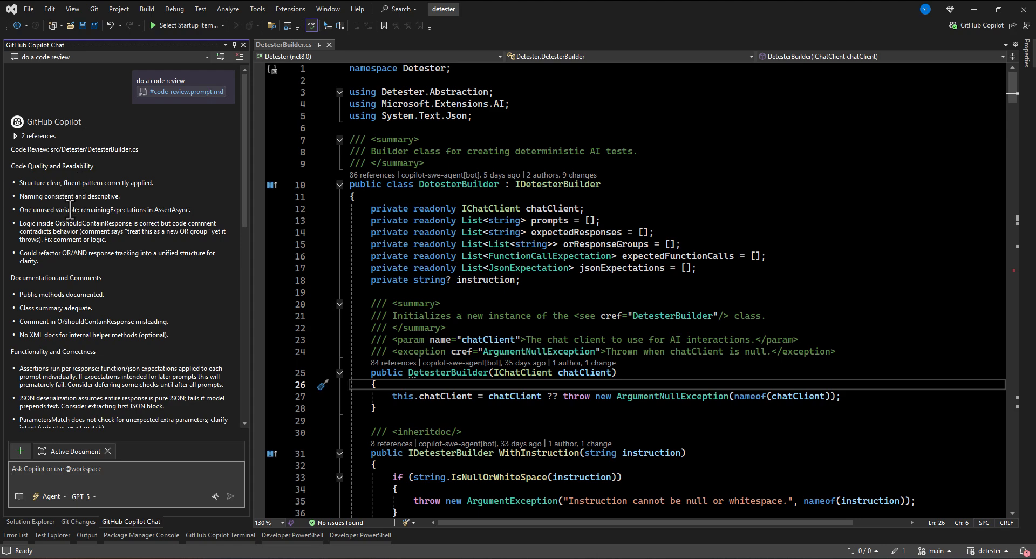
Step: Scroll through Copilot's sectioned code review of DetesterBuilder.cs down to its suggestions
scroll("down", 3)
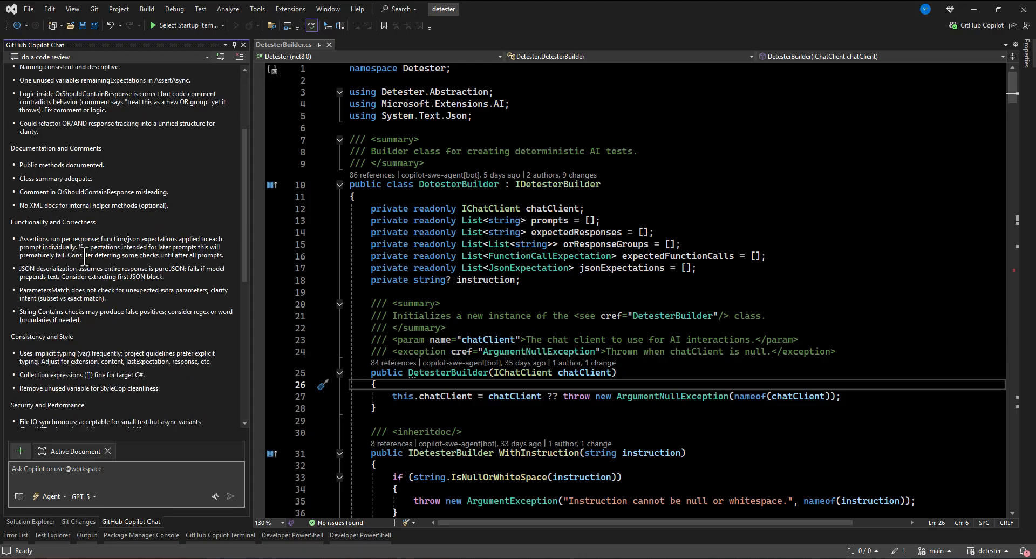
scroll("down", 3)
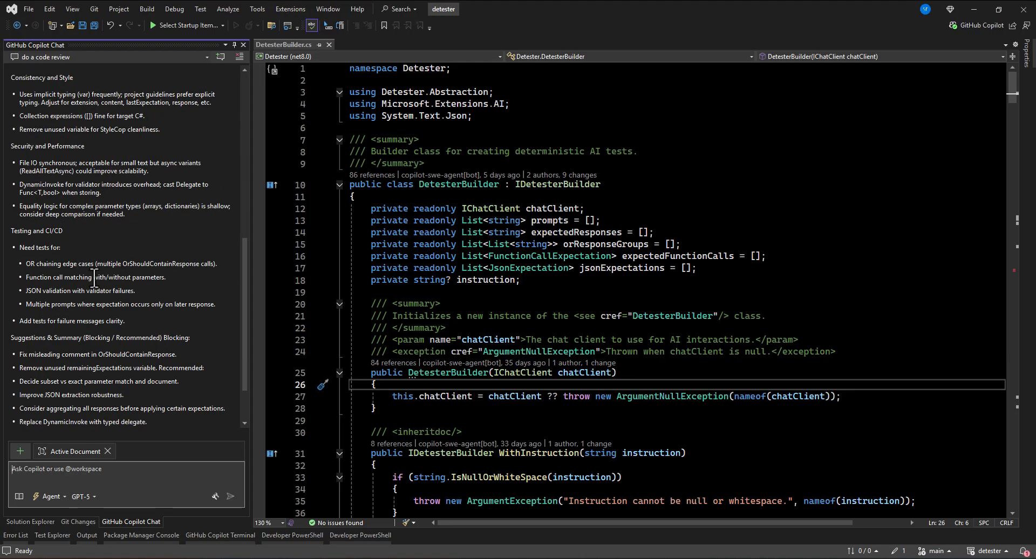
scroll("down", 3)
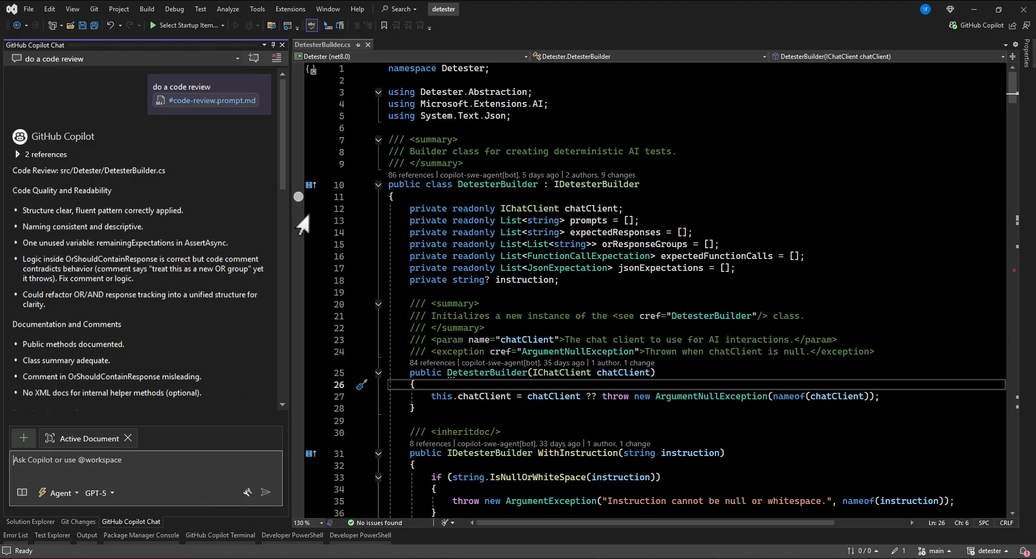
mouse_move(220, 187)
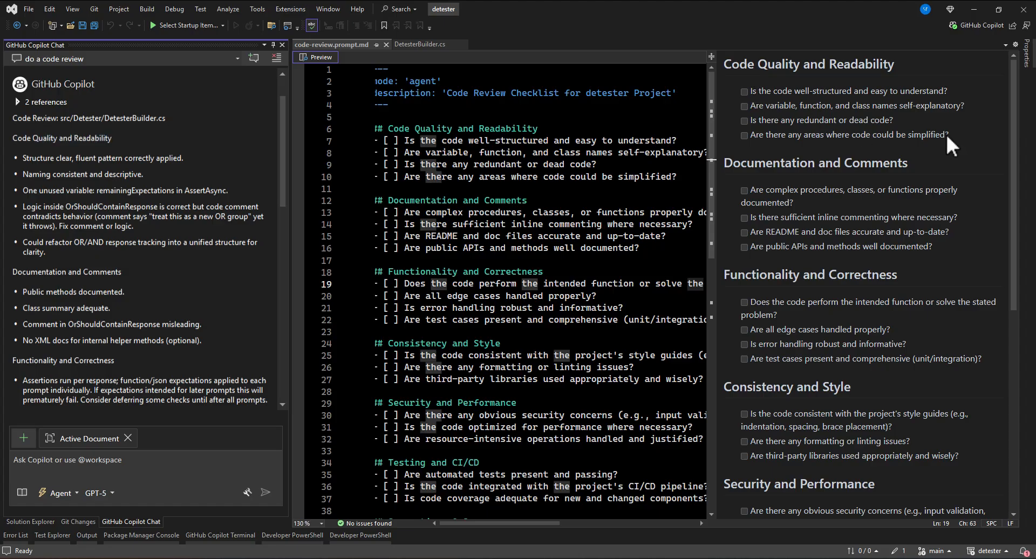
Step: Highlight the Code Quality and Readability questions and Consistency and Style heading against the review
left_click_drag(750, 91, 949, 135)
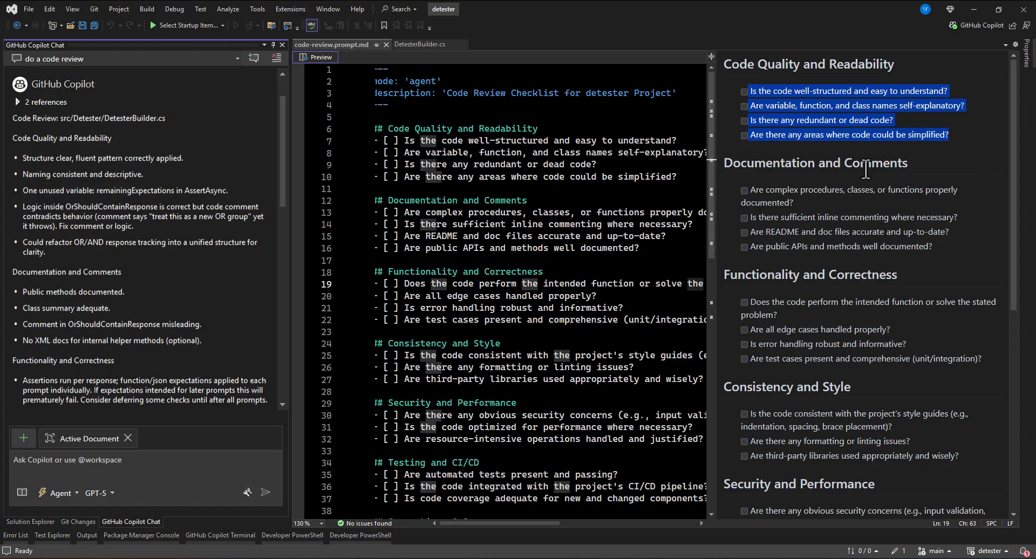
mouse_move(937, 187)
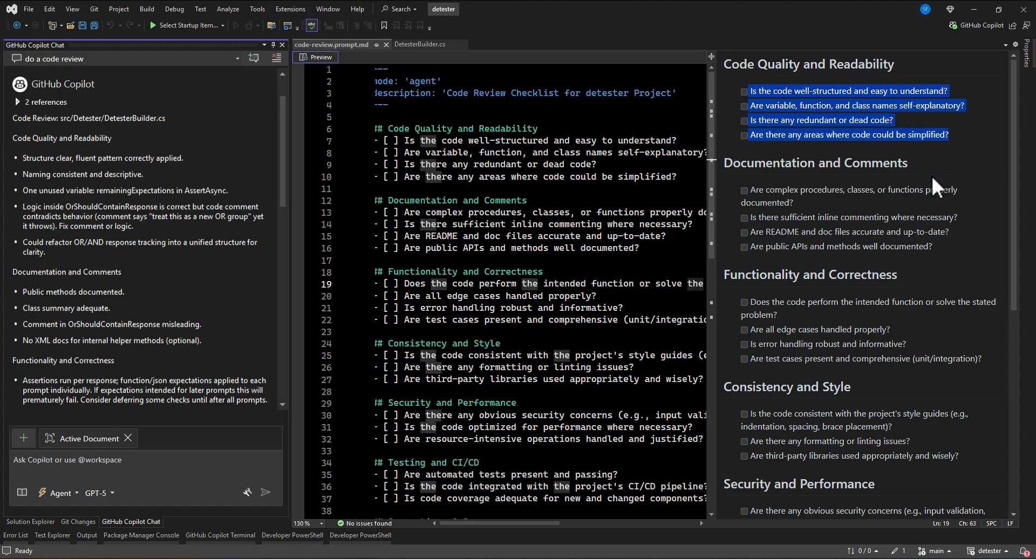
mouse_move(304, 56)
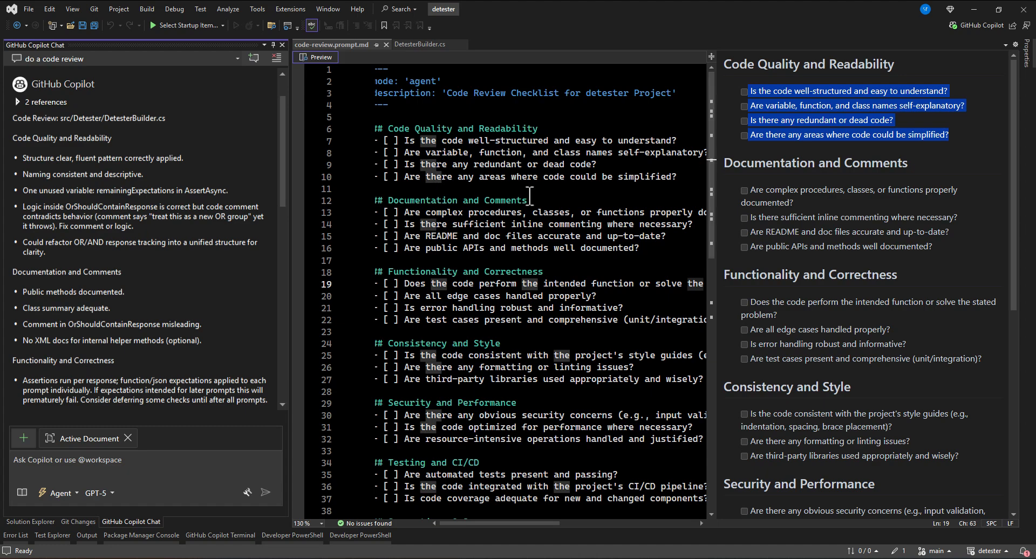
mouse_move(408, 218)
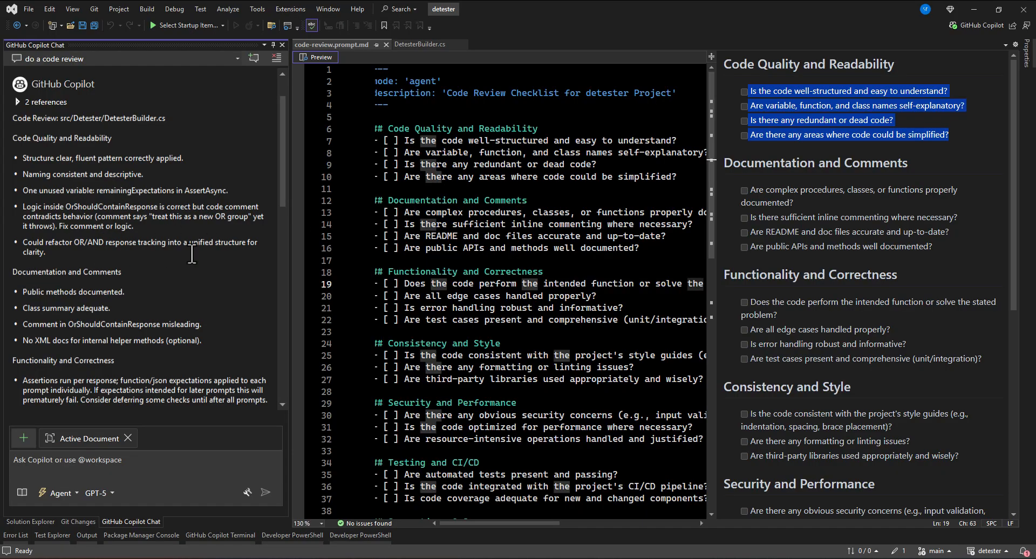
scroll("down", 3)
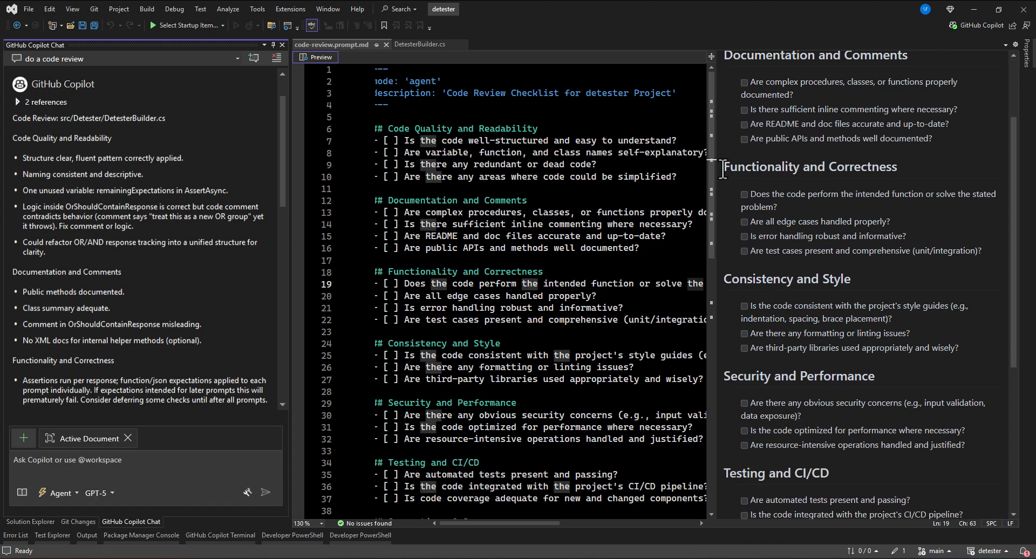
left_click_drag(725, 279, 813, 279)
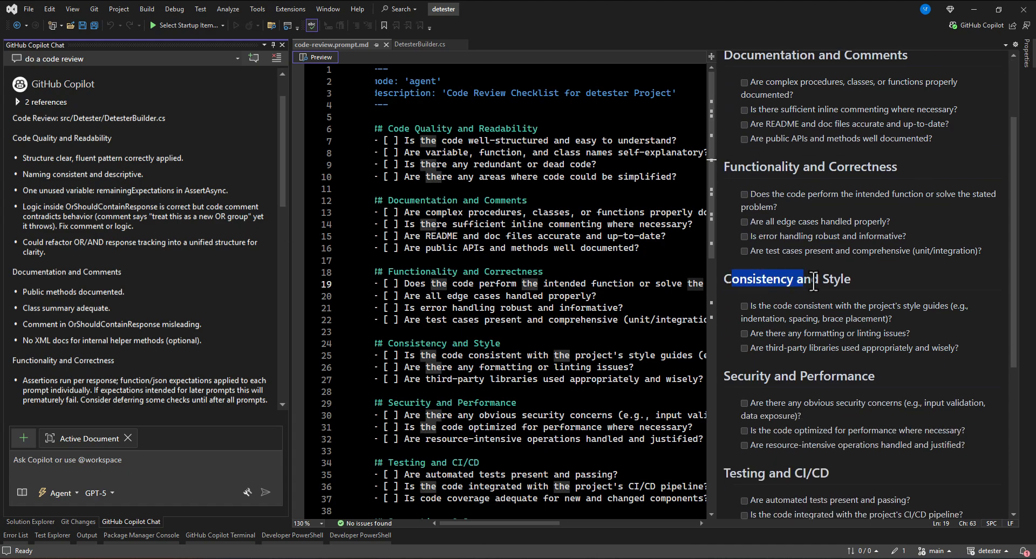
scroll("down", 3)
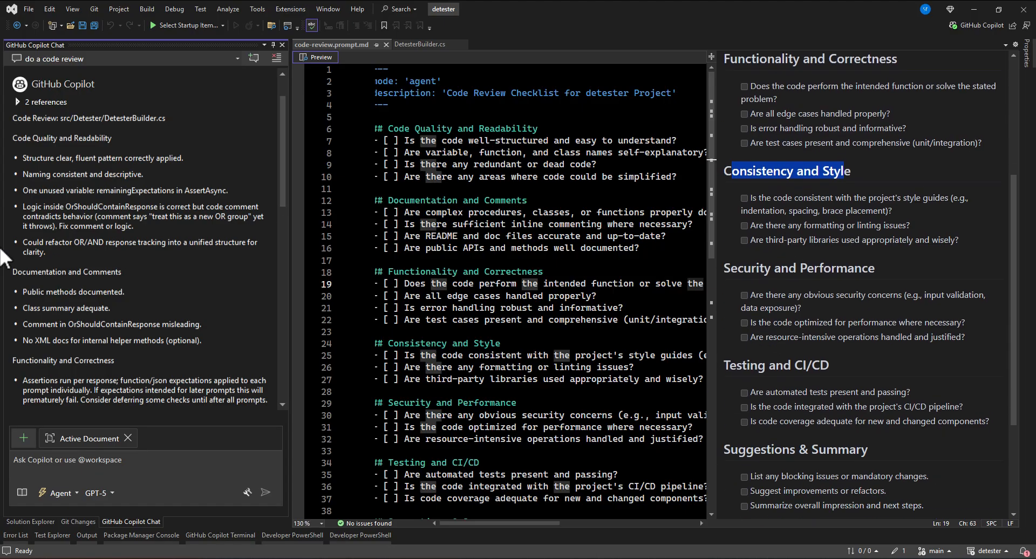
scroll("down", 3)
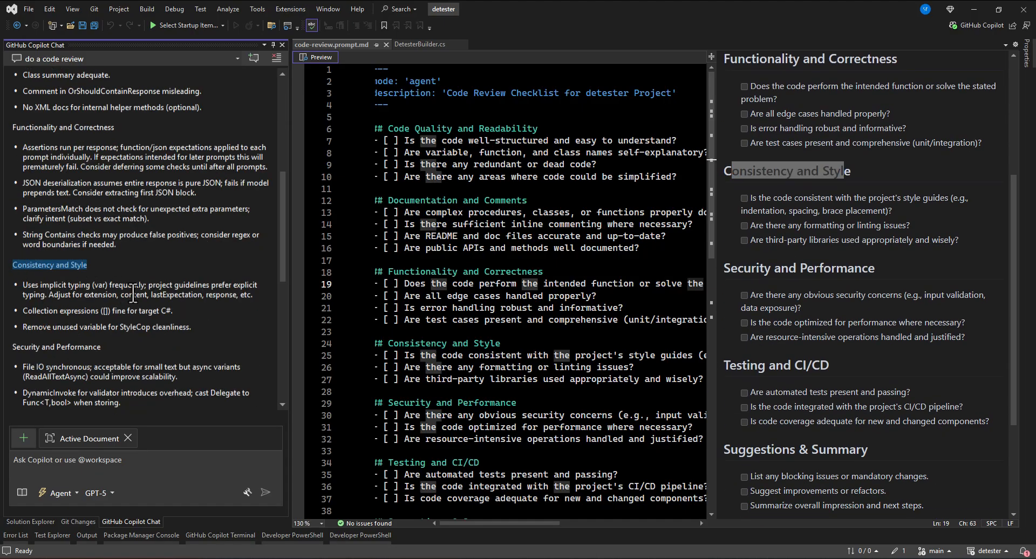
Step: Scroll the review to Suggestions & Summary and the Overall Rating: Good, selecting that heading
scroll("down", 3)
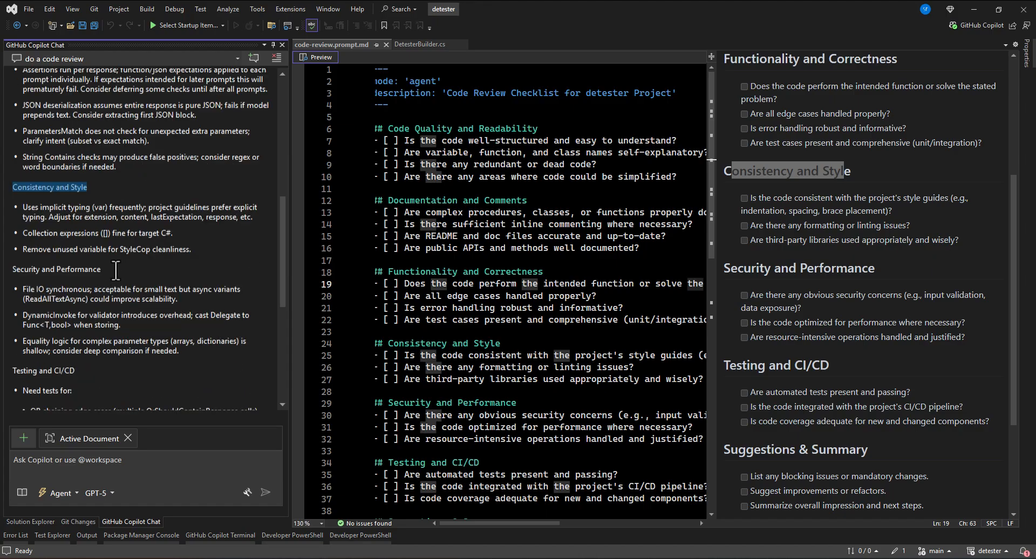
scroll("down", 3)
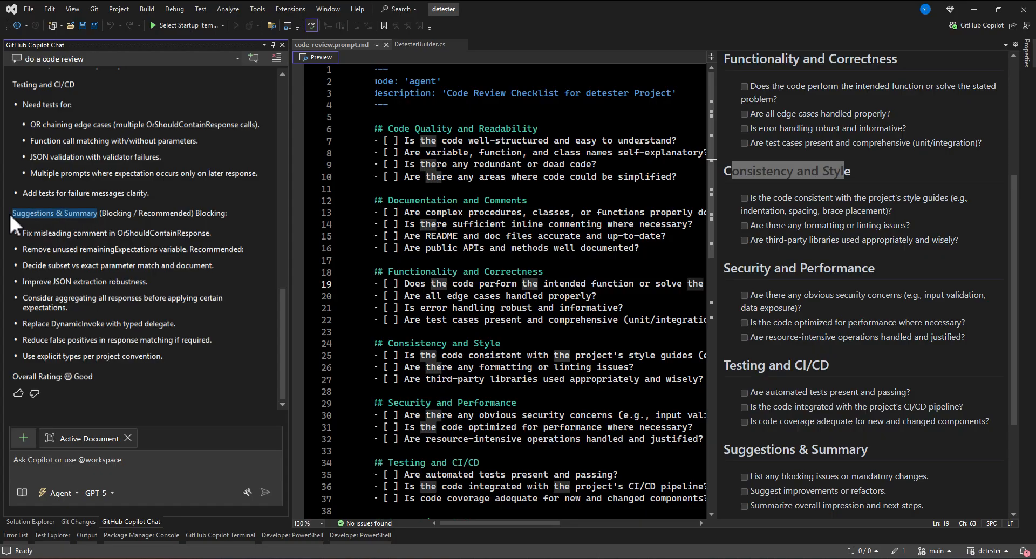
scroll("down", 3)
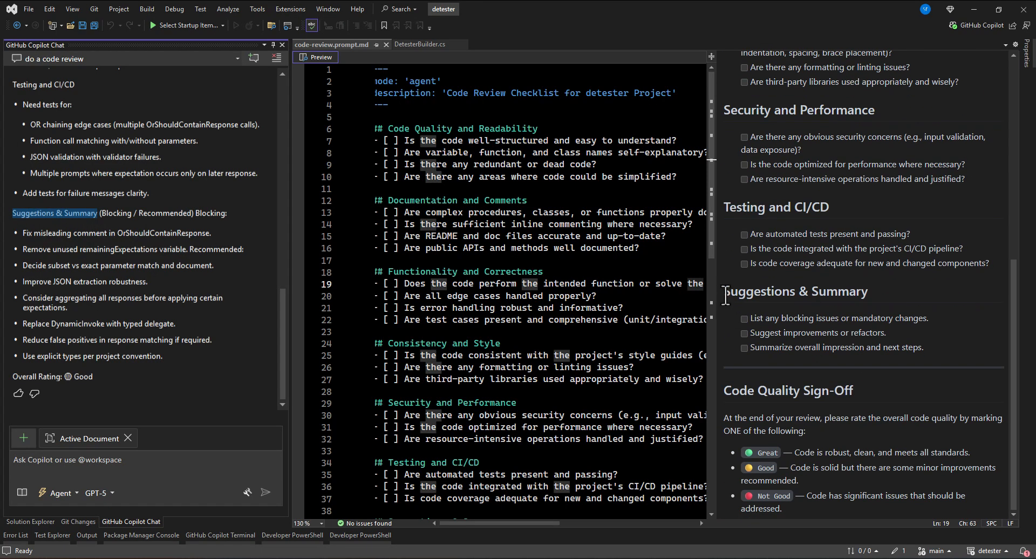
double_click(796, 290)
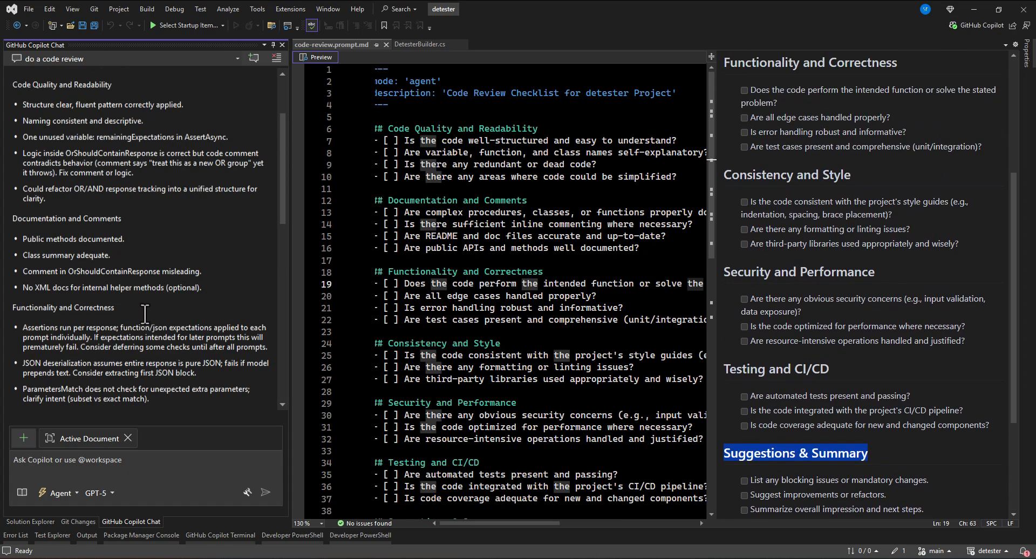
scroll("down", 3)
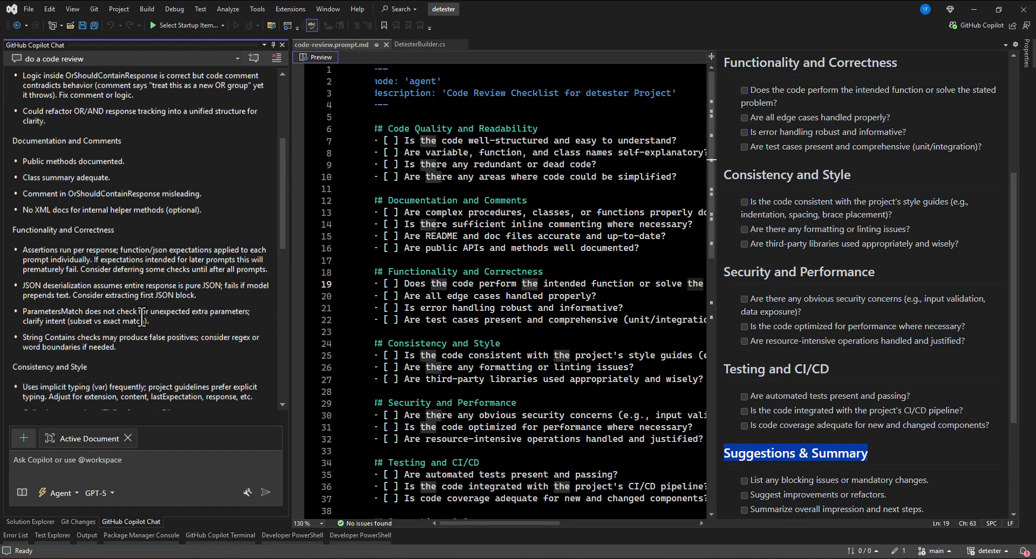